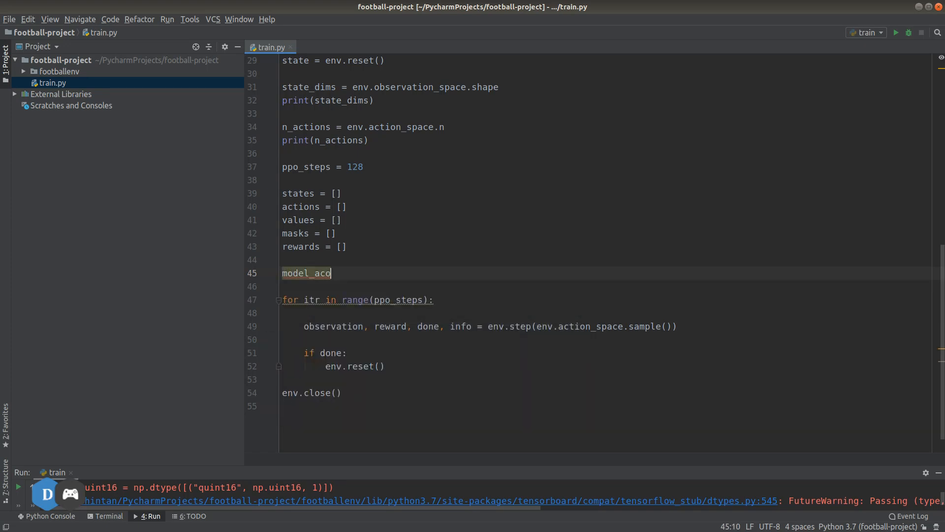
- Add model_actor = get_model_actor_image(input_dims=state_dims) before the training loop
type("tor")
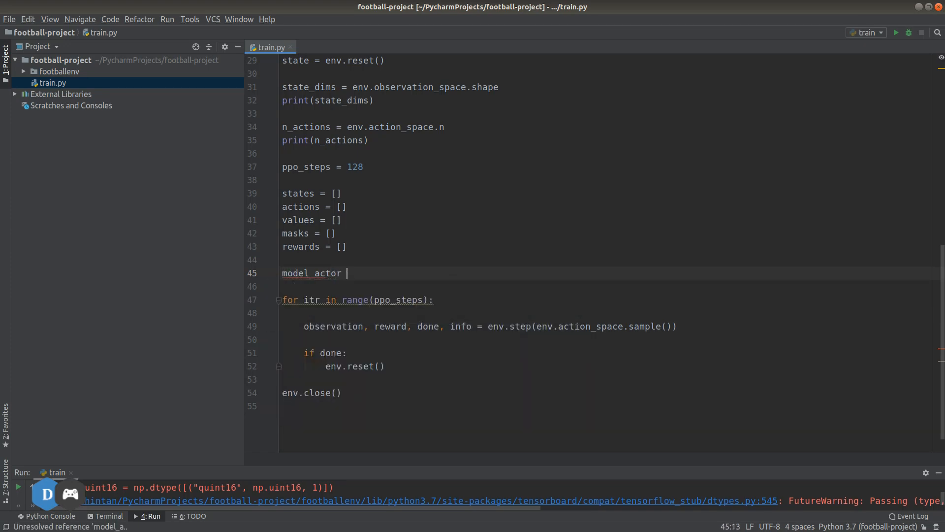
type("= get_model_actor_image()")
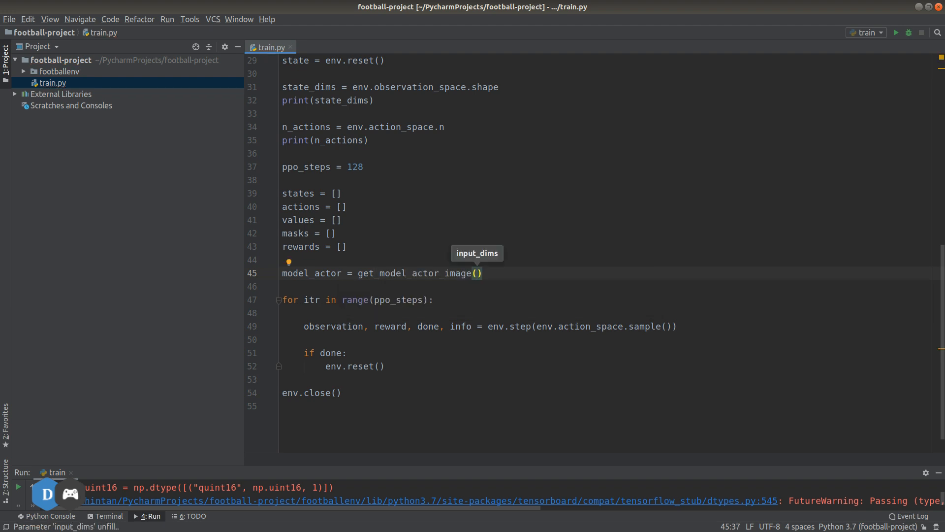
type("input_dims=")
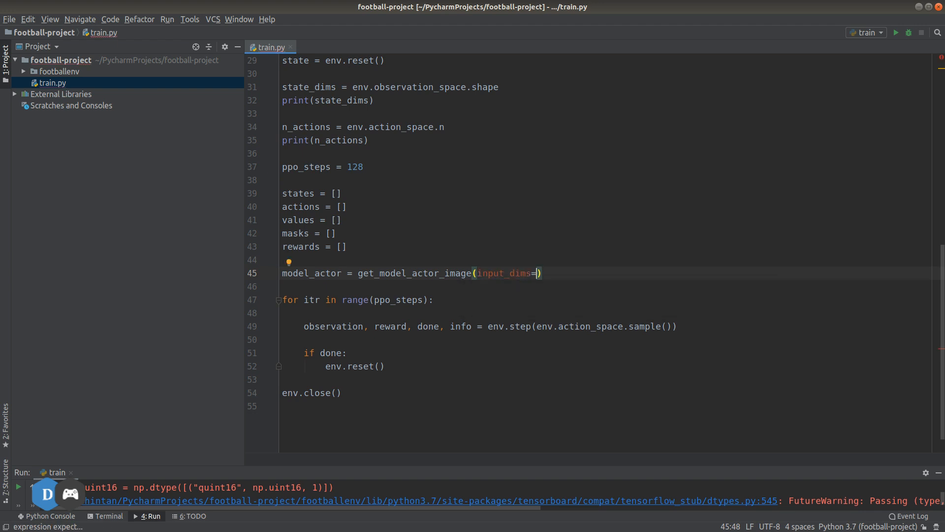
type("state_dims")
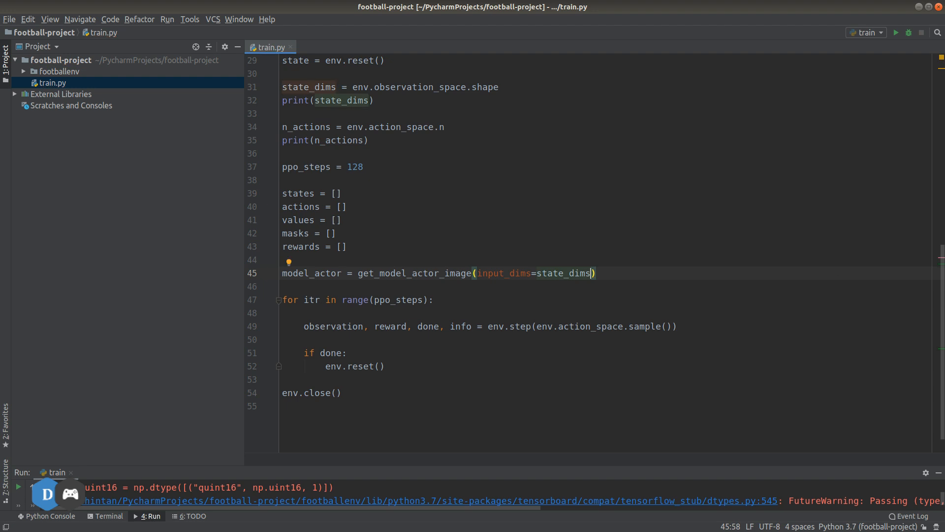
left_click(313, 314)
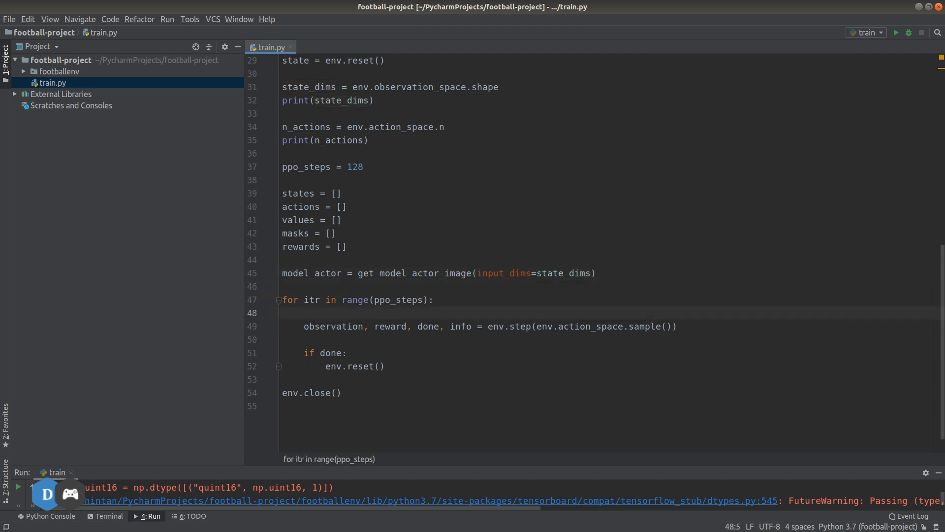
- Add state_input = K.expand_dims(state, 0) at the top of the loop
type("state_input =")
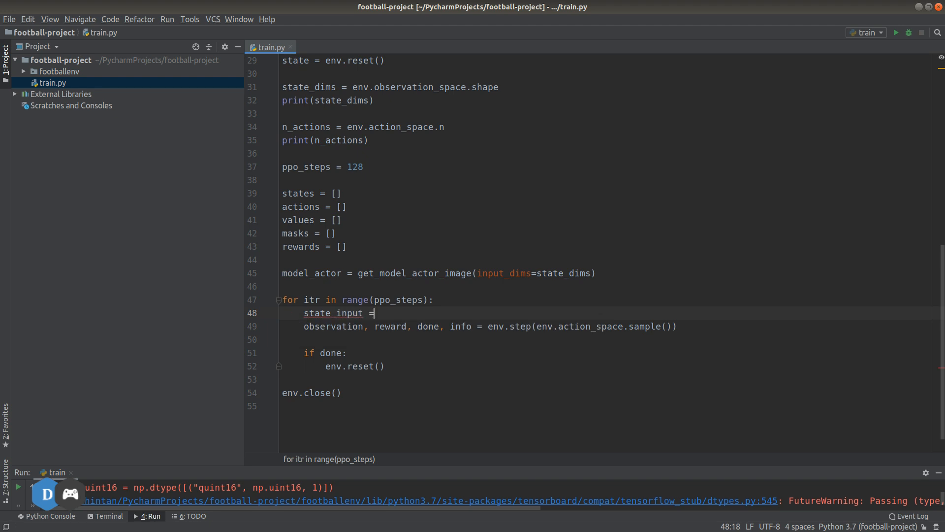
type("K.exp")
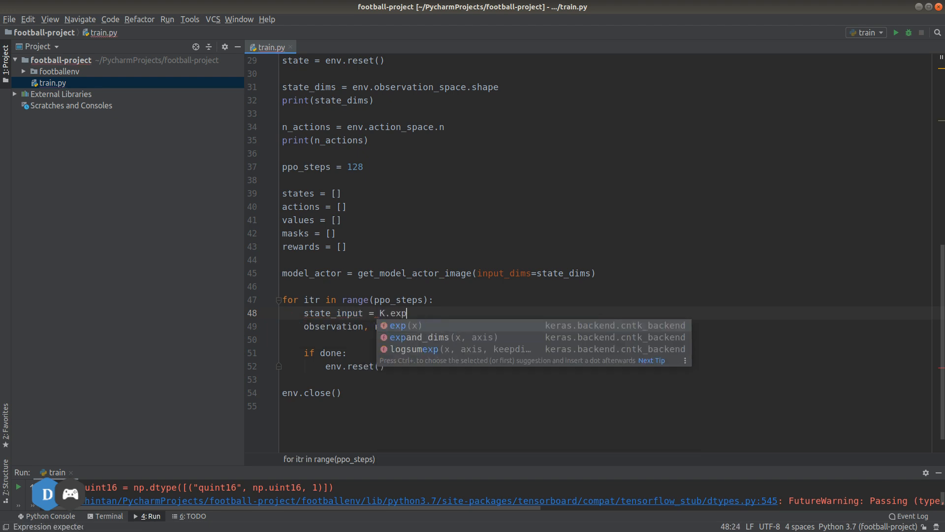
left_click(417, 337)
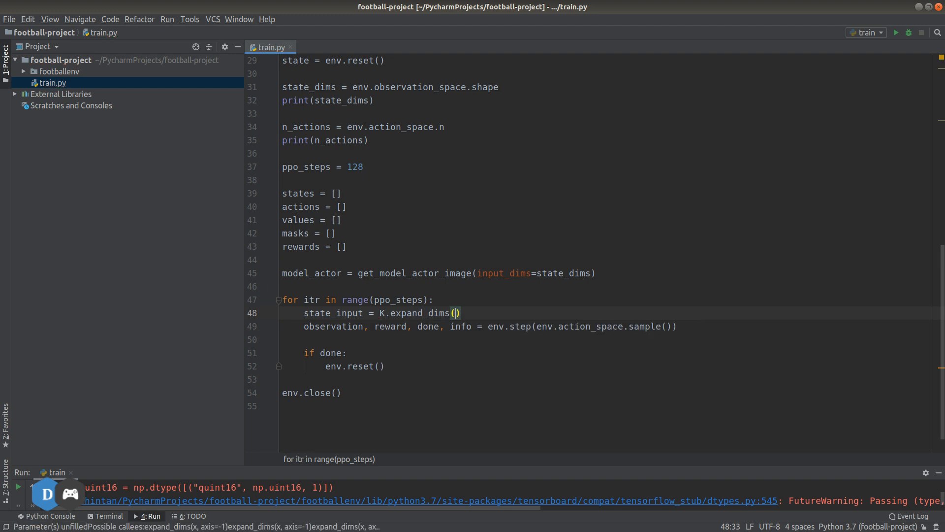
type("state")
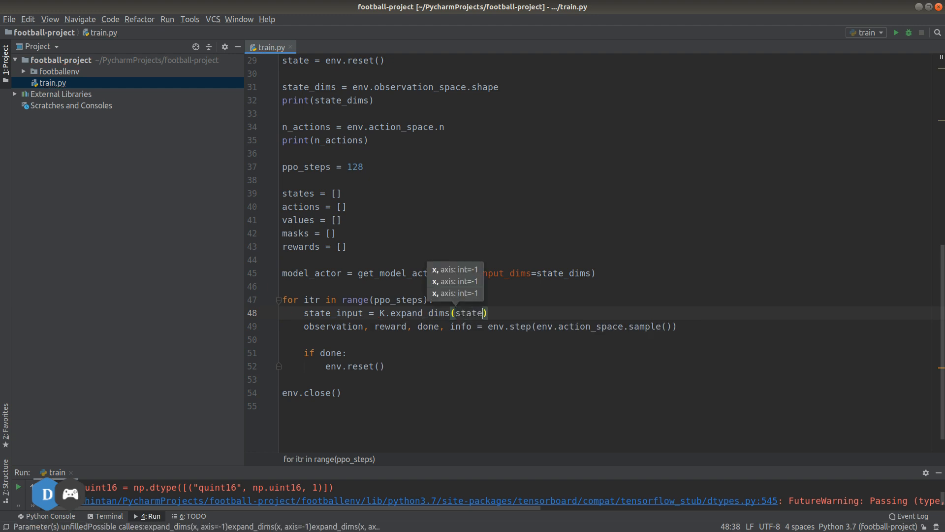
type(", 0")
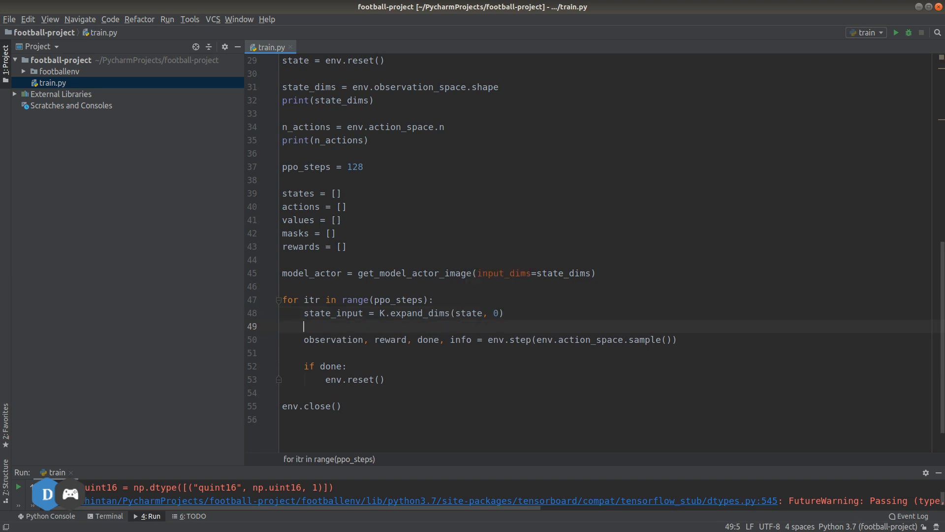
- Store model_actor.predict([state_input], steps=1) as action_dist
type("model_actor.predict(")
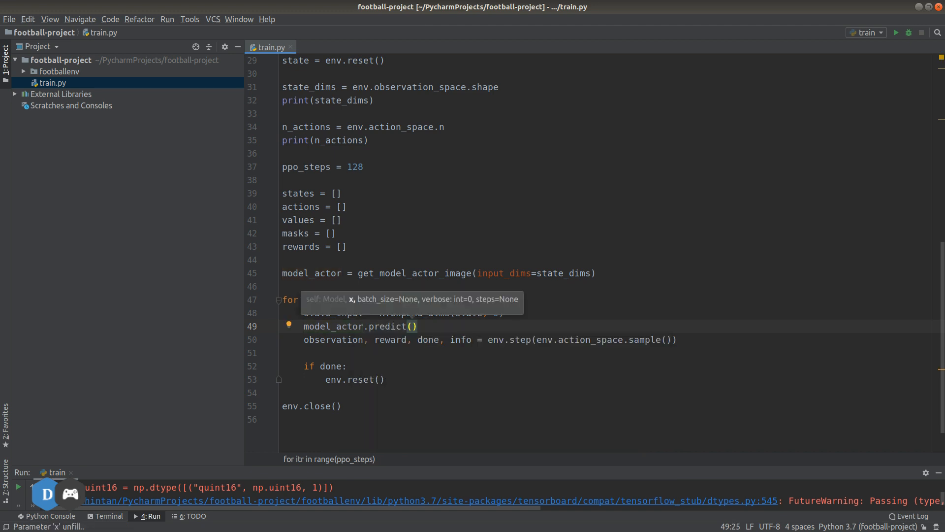
type("state_input]")
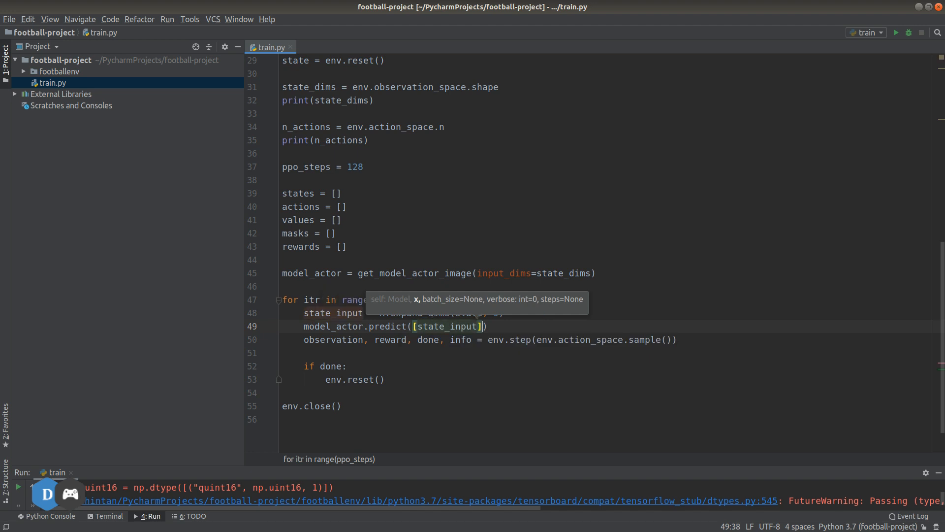
type(", steps=1")
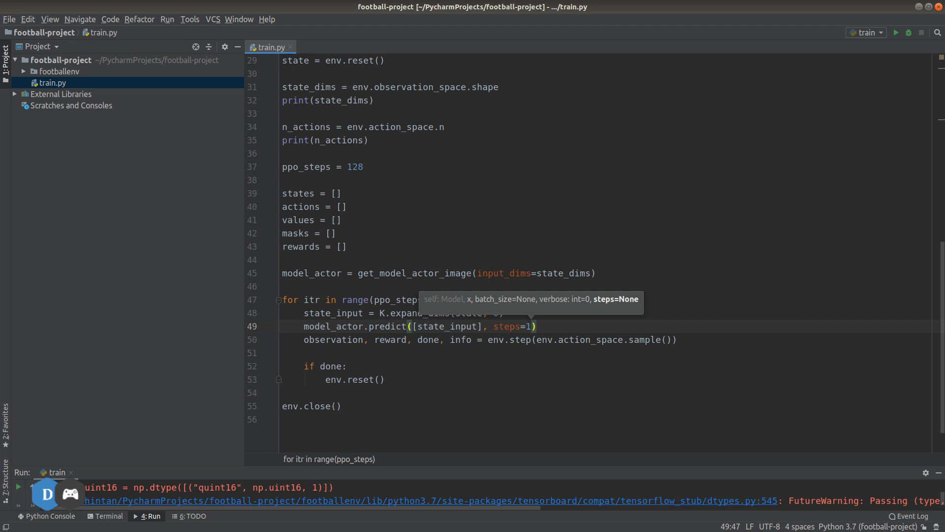
left_click(303, 326)
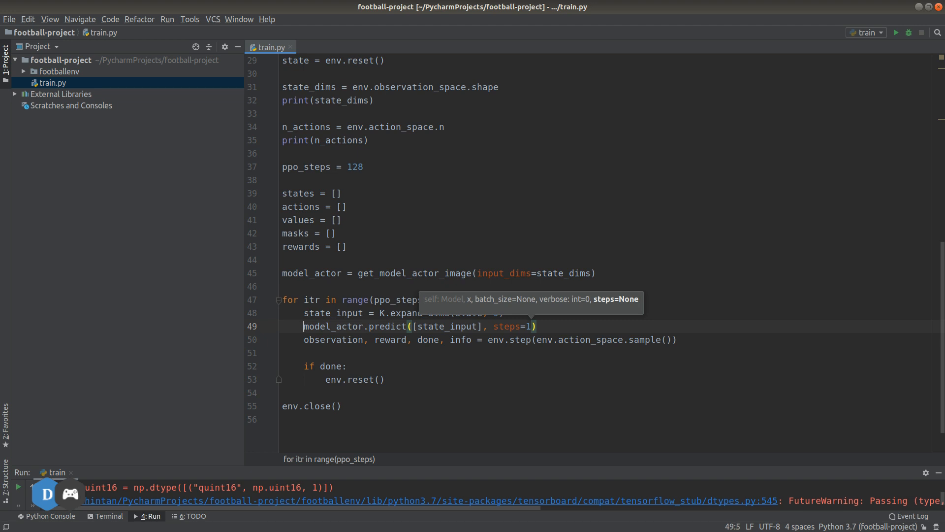
type("action_dist =")
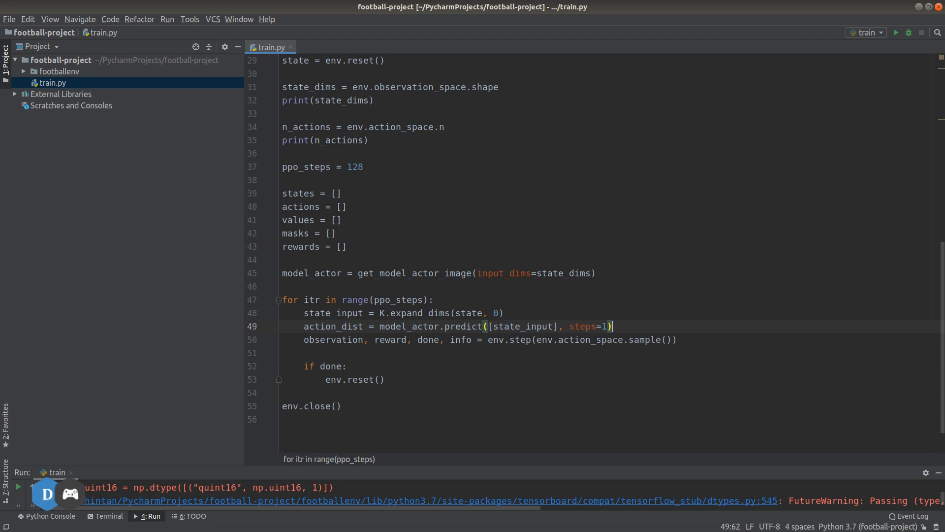
- Add action = np.random.choice(n_actions, p=action_dist[0,:]) to sample the action
key("Return")
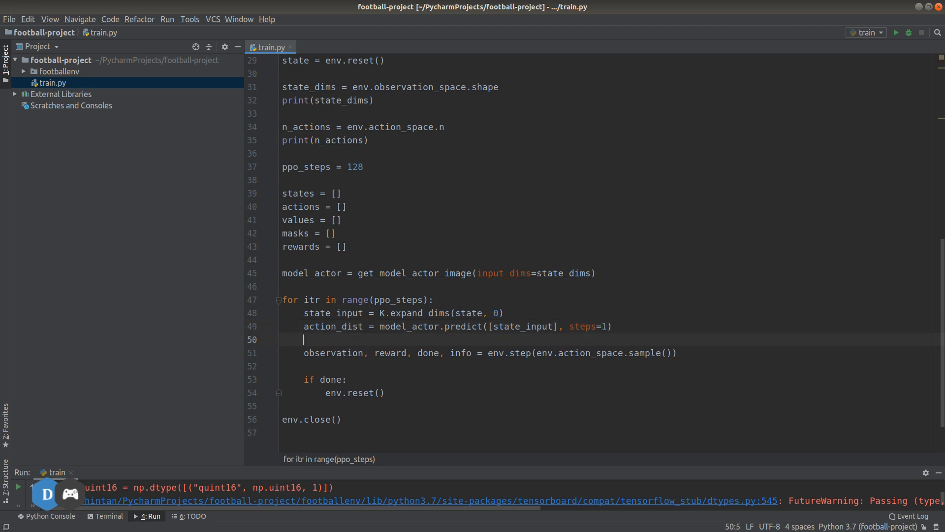
type("action=")
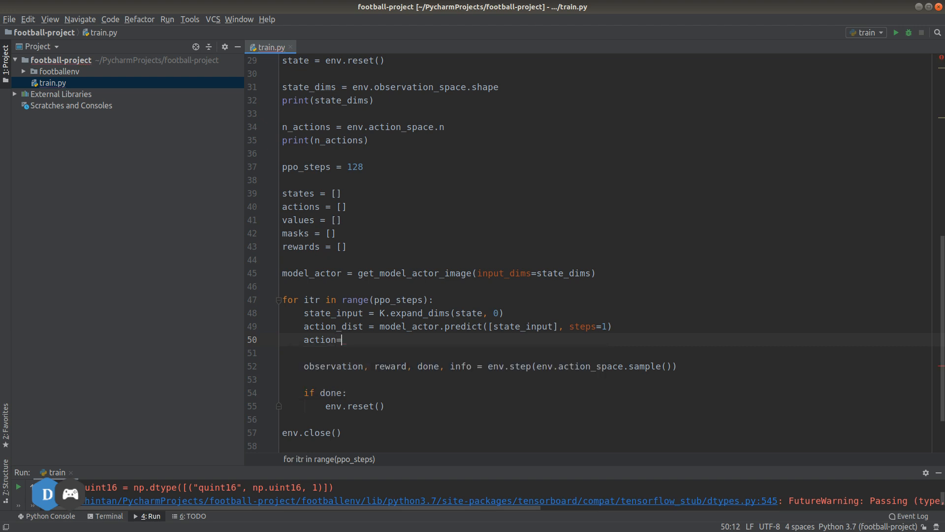
type("np.")
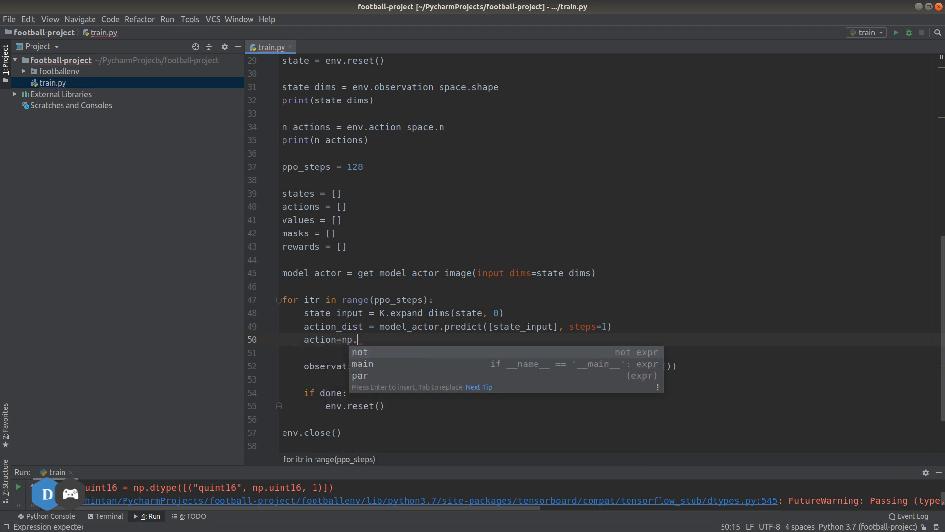
type("random")
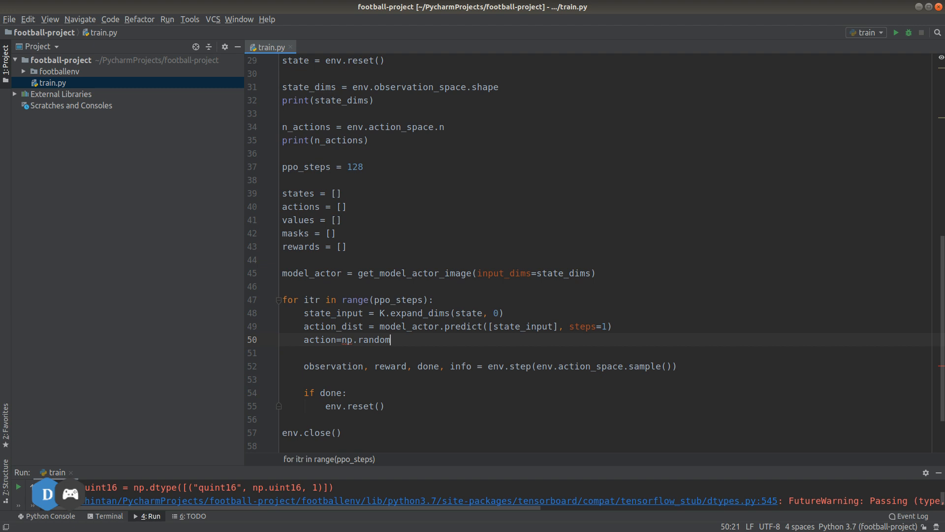
type(".choice()")
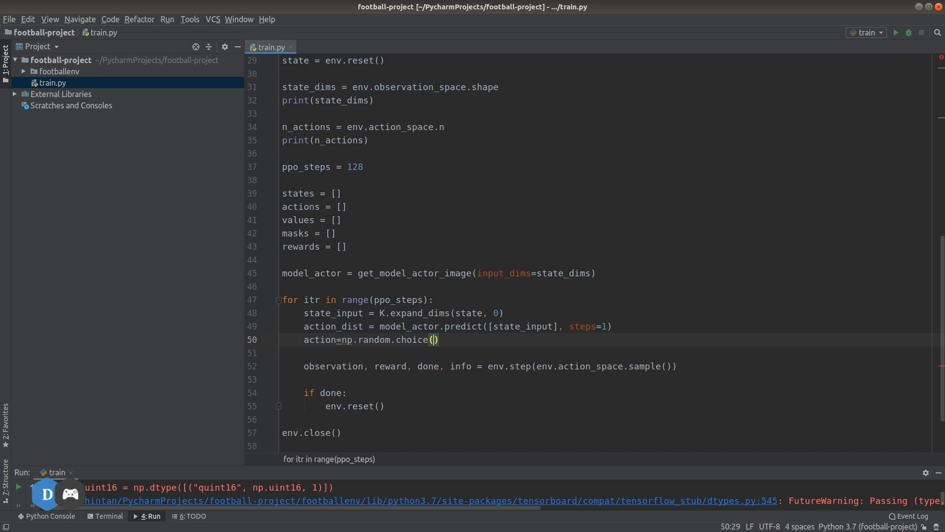
type("n_actions")
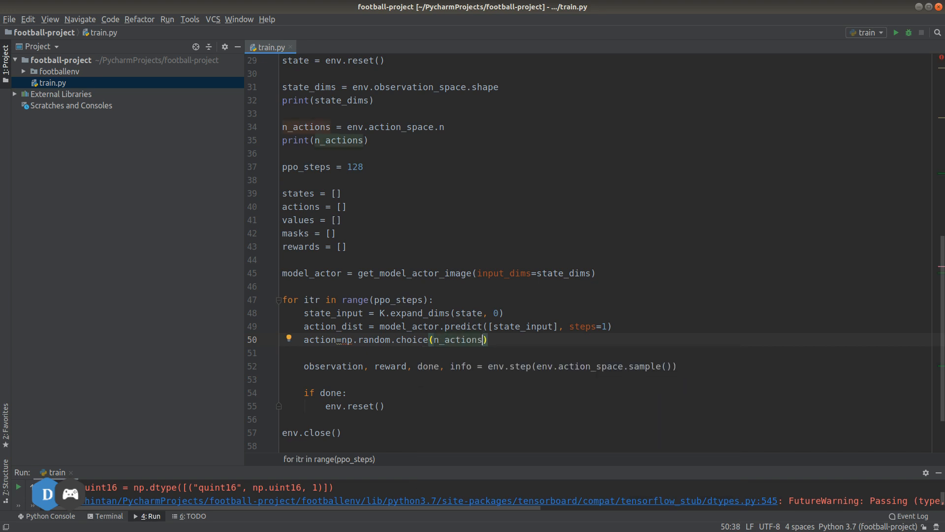
type(", p=")
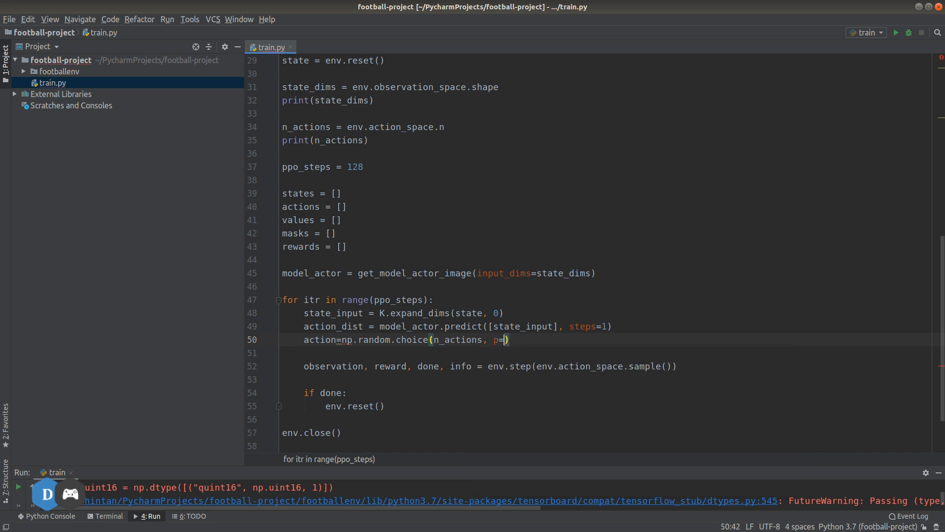
type("action_dist")
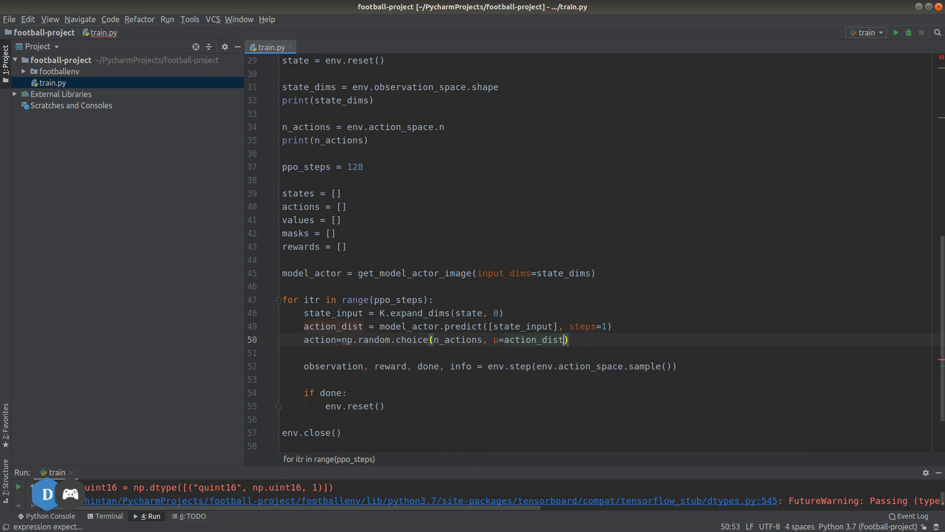
type("[]")
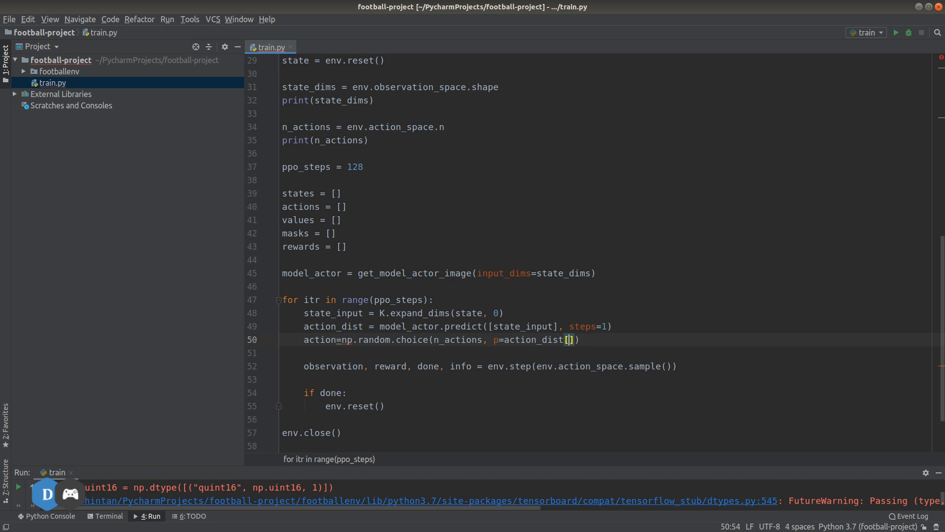
type("0,:")
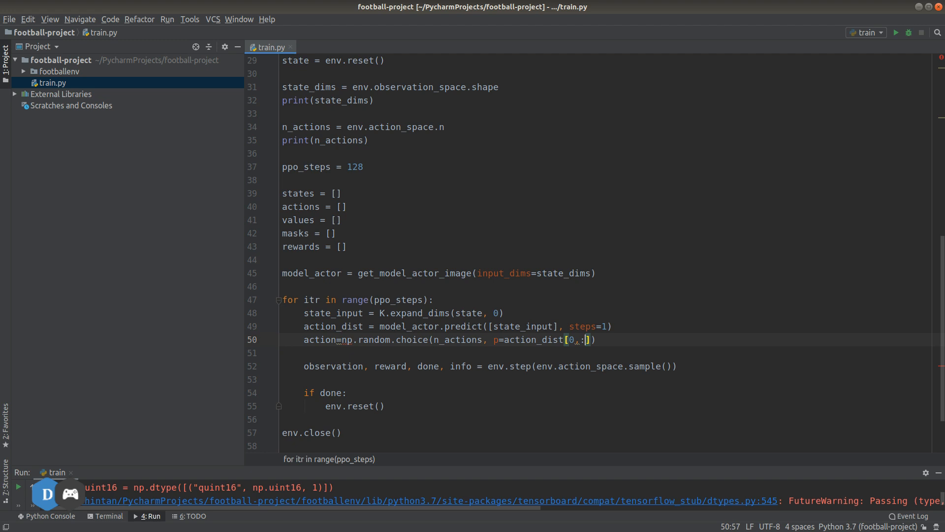
- Add 'import numpy as np' below the gfootball import at the top of train.py
scroll("up", 3)
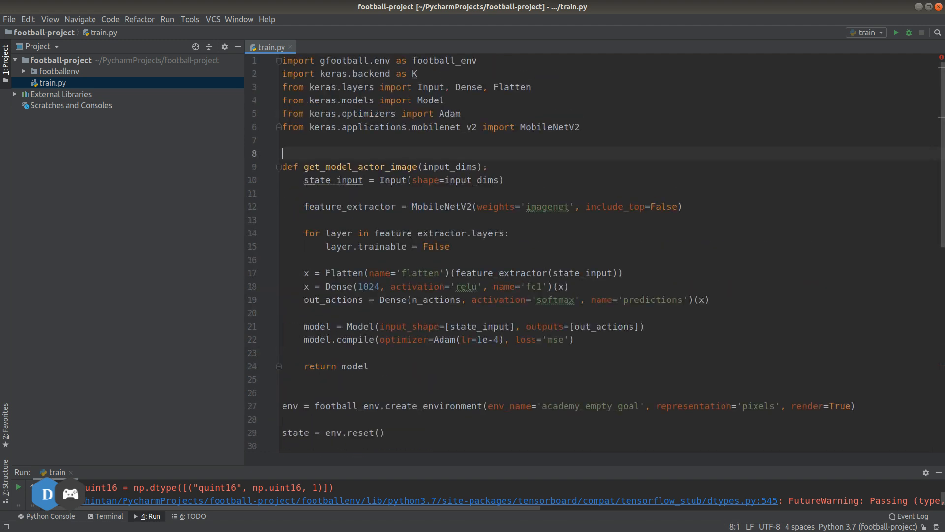
key("Return")
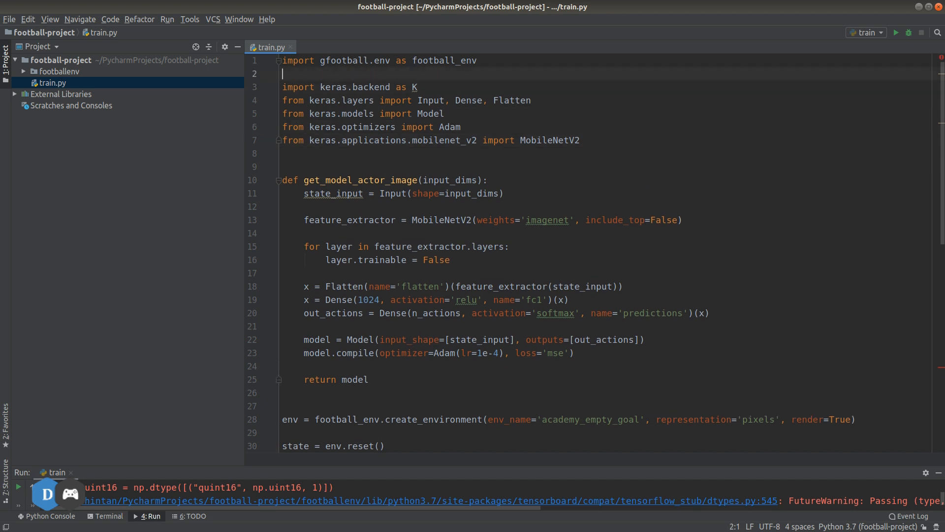
type("import_n")
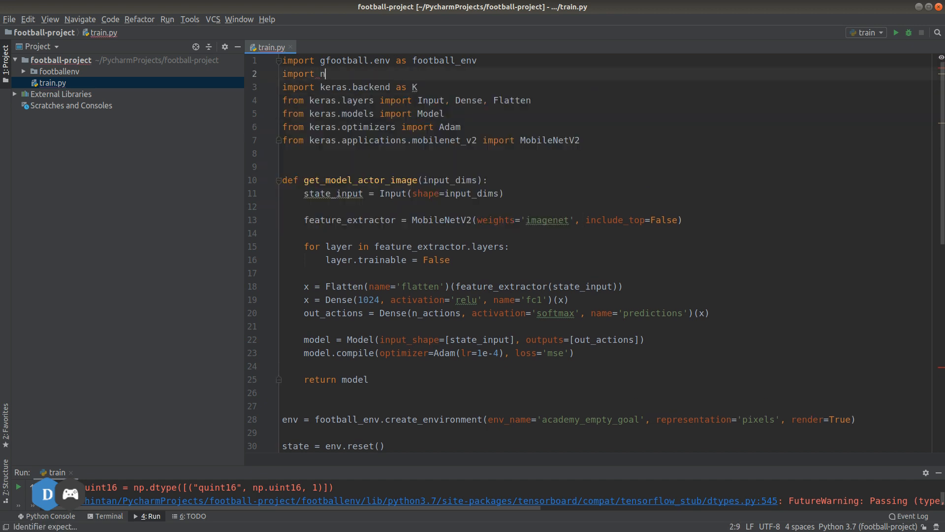
type("numpy as n")
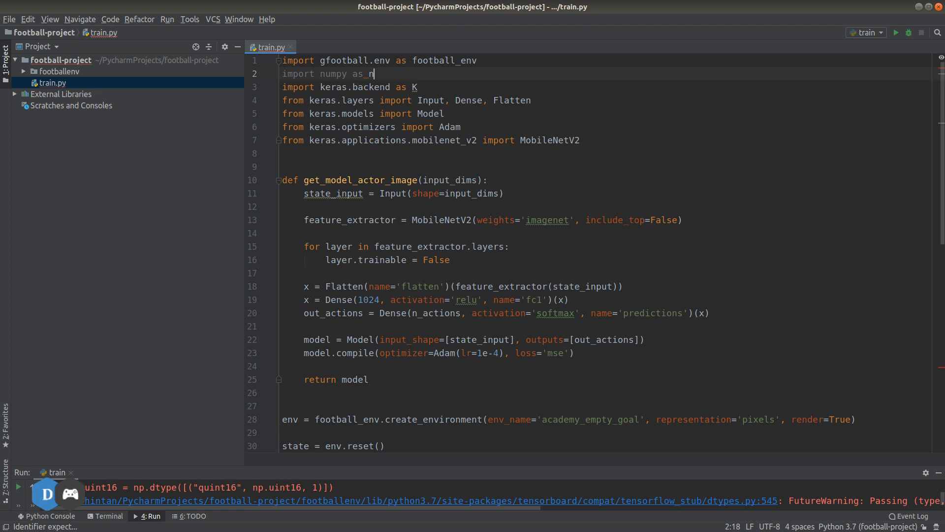
scroll("down", 3)
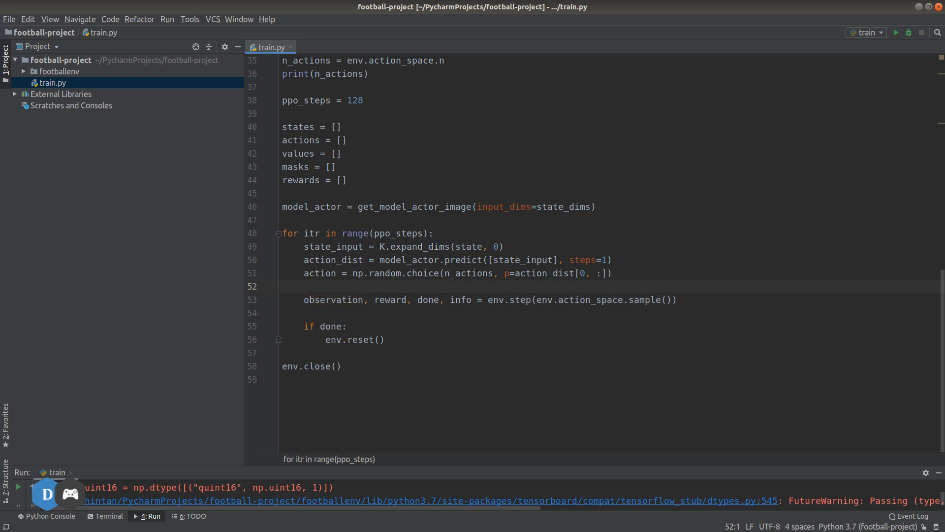
- Build action_onehot = np.zeros(n_actions) and set action_onehot[action] = 1
type("a")
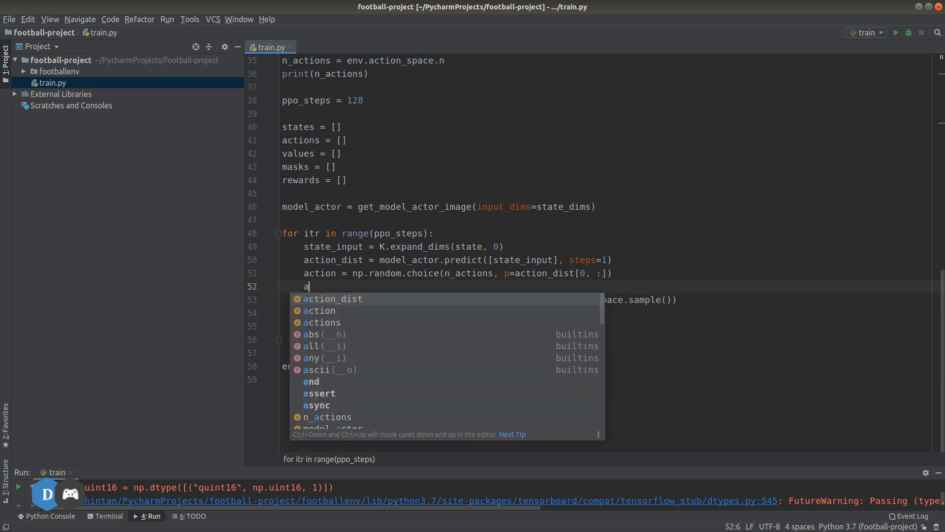
type("ction")
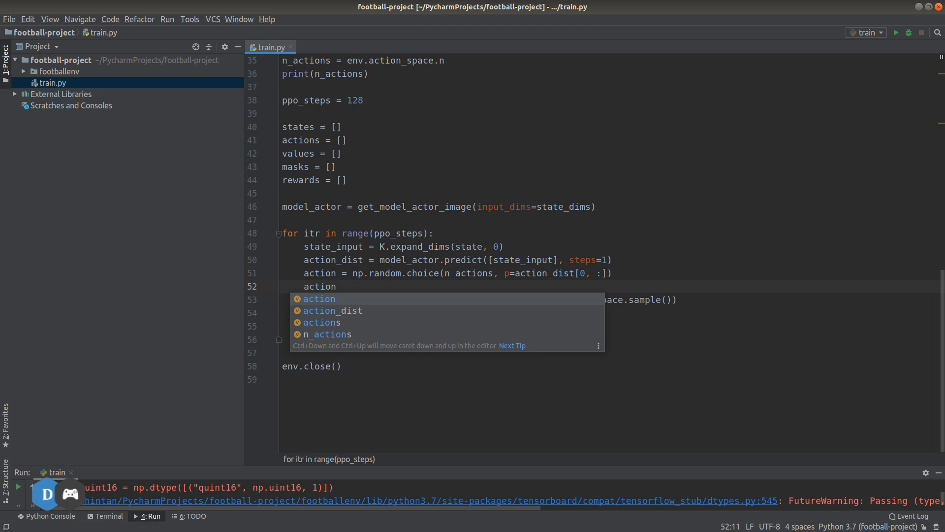
type("_onehot")
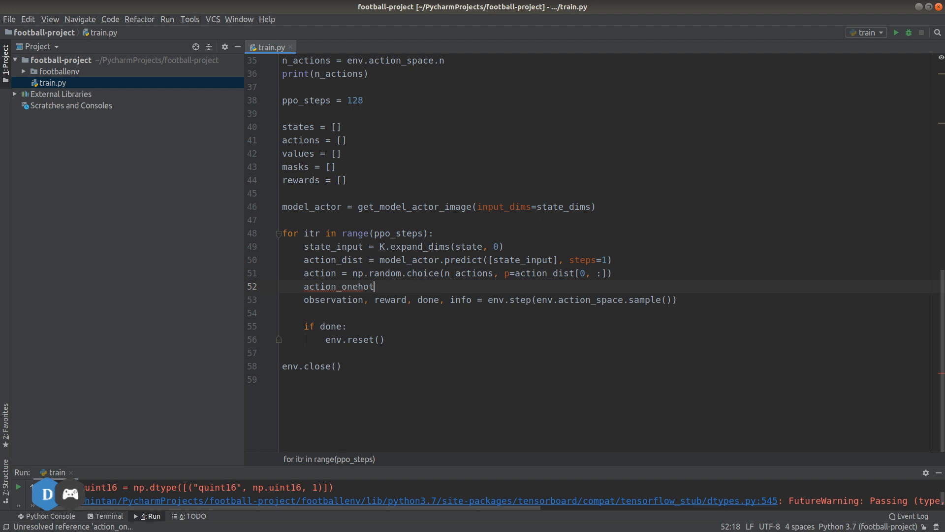
type("= np")
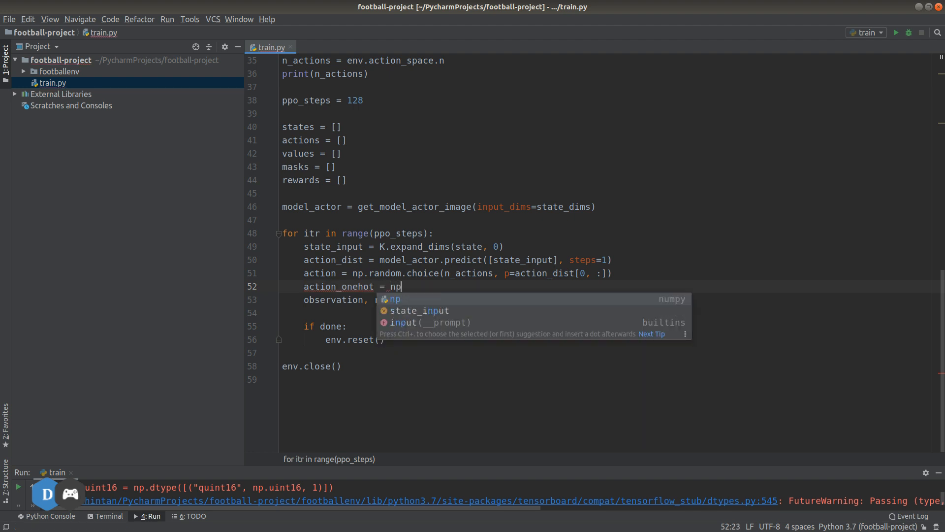
type(".zeros(n_actions")
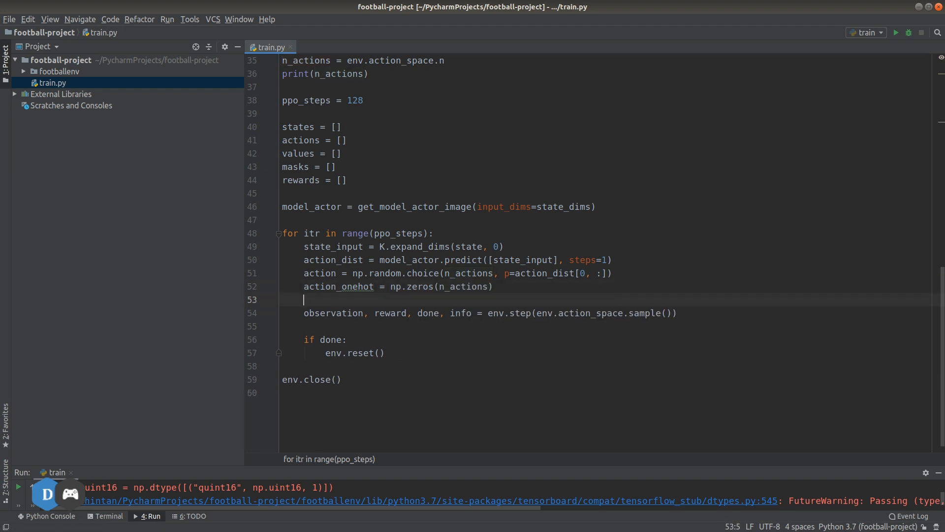
type("action_onehot")
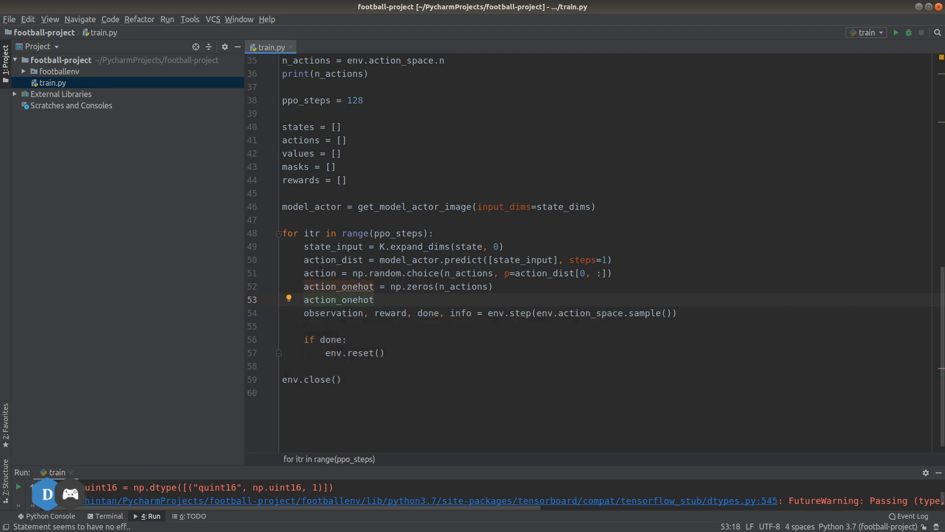
type("[action] = 1")
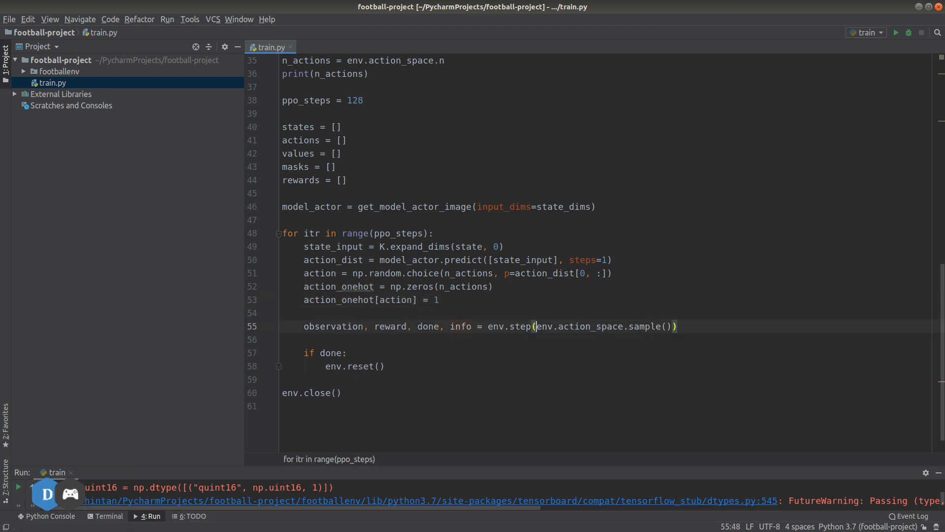
- Pass the sampled action to env.step instead of env.action_space.sample()
type("a")
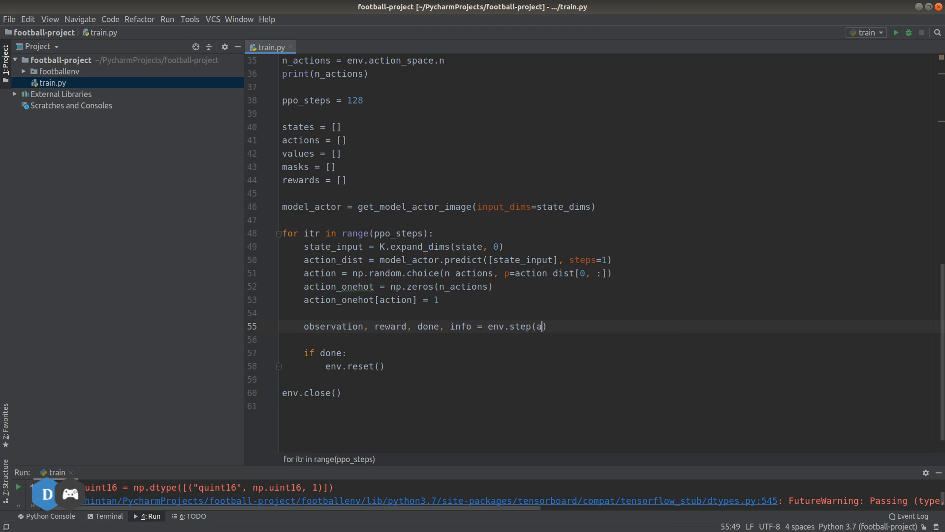
type("ction")
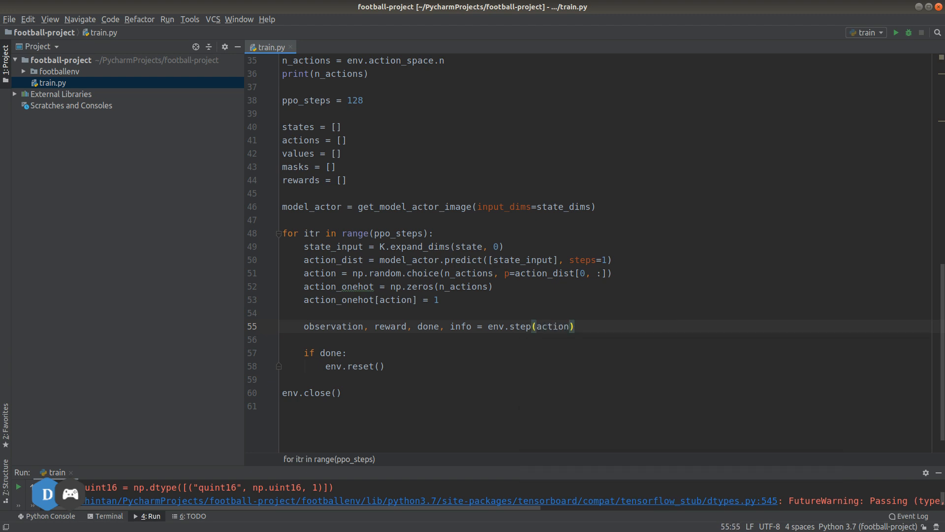
- Run train.py, then fix the TypeError by using inputs=[state_input] in the Model call
right_click(270, 47)
type("print()")
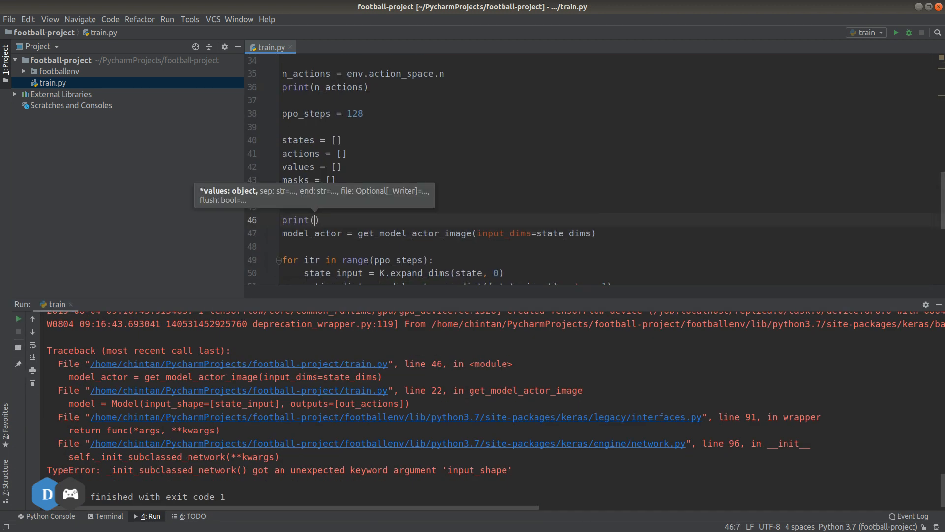
scroll("up", 3)
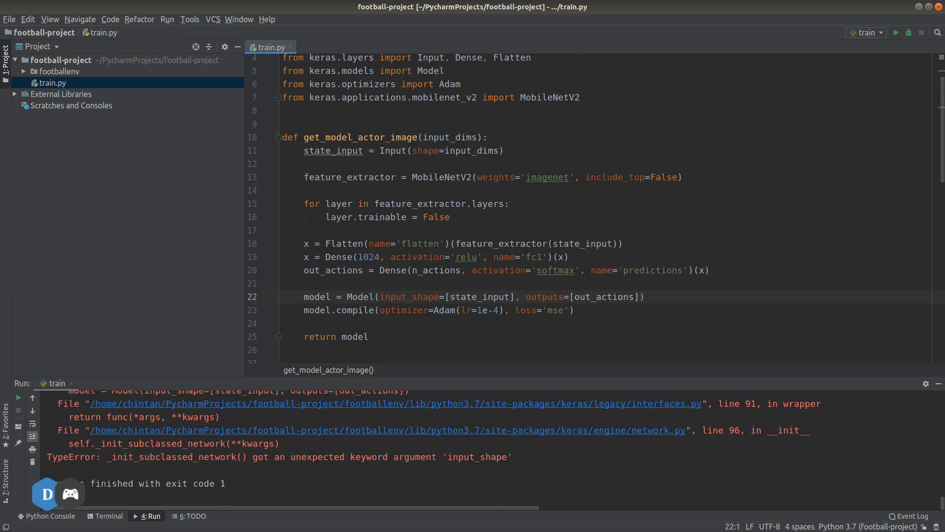
left_click(282, 296)
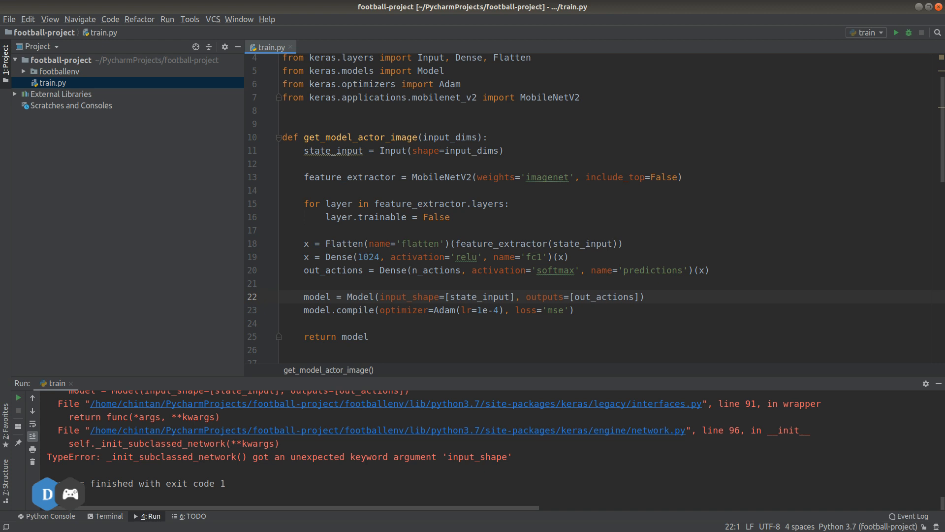
left_click(408, 296)
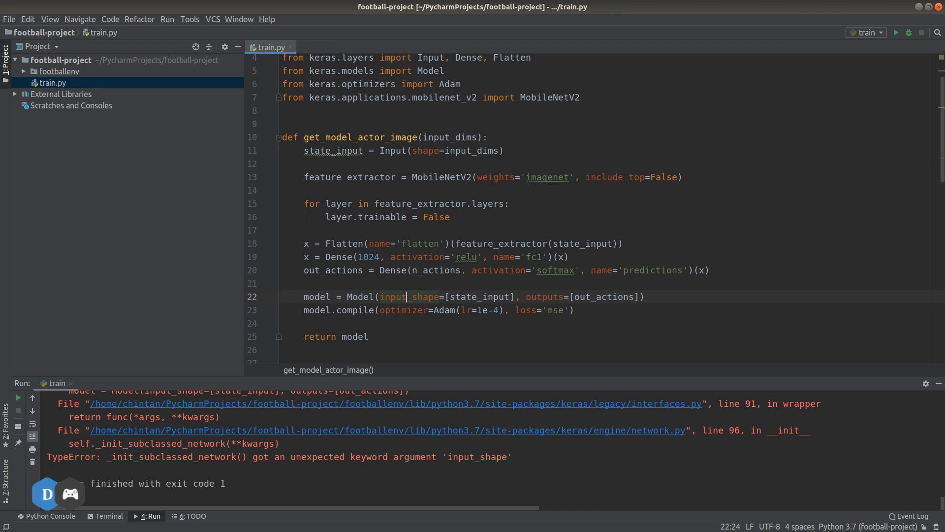
type("inputs")
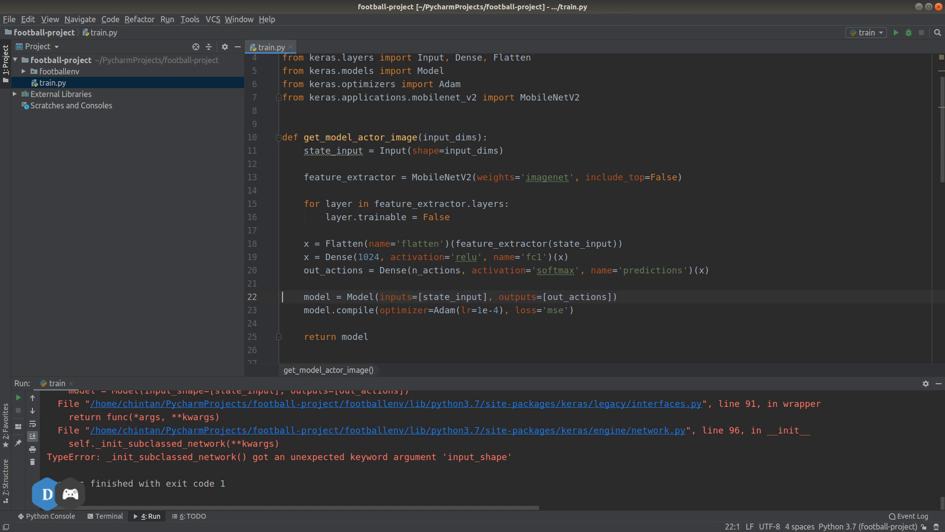
scroll("down", 3)
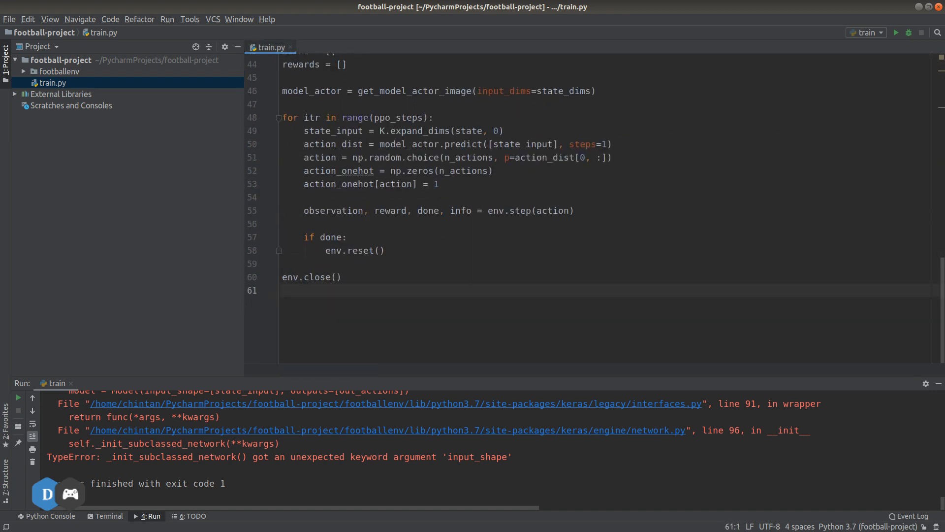
- Rerun train.py past the model error and interrupt it with a KeyboardInterrupt
left_click(896, 33)
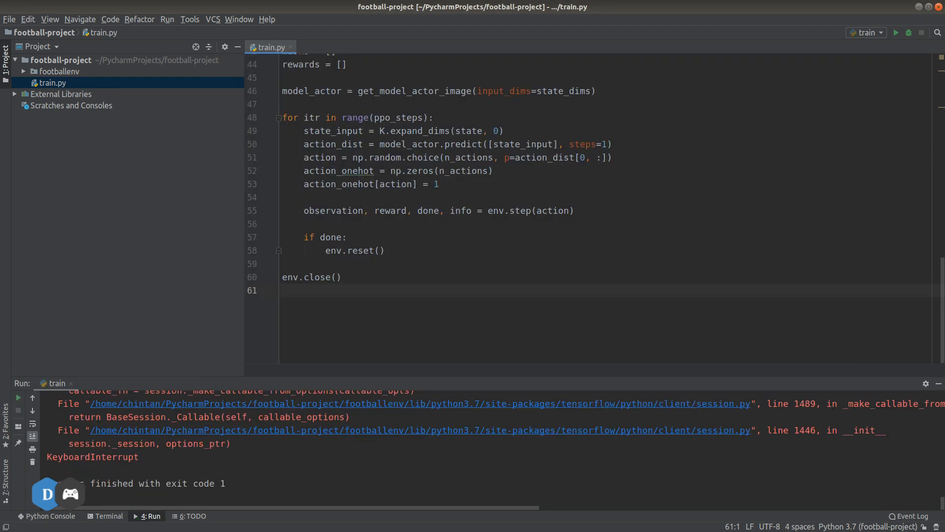
left_click(283, 223)
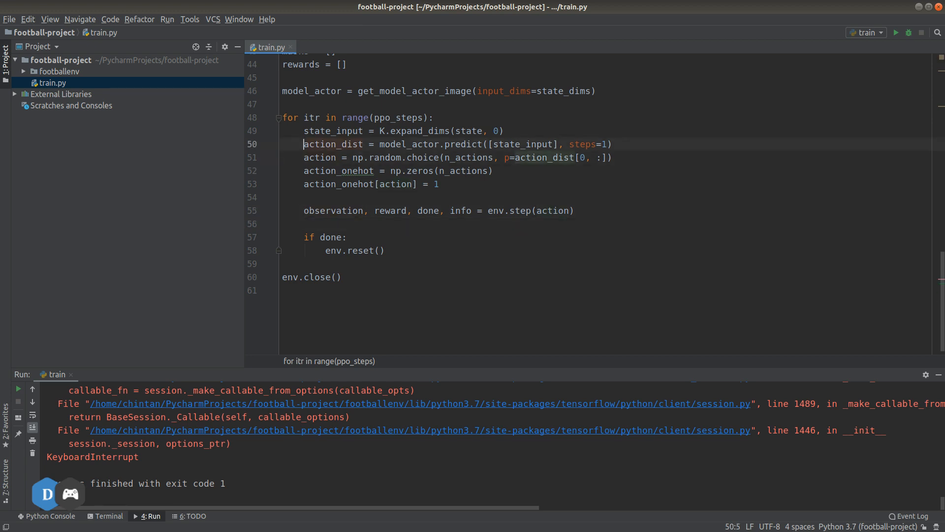
- Add a q_value = model_critic.predict(...) line inside the loop
type("q")
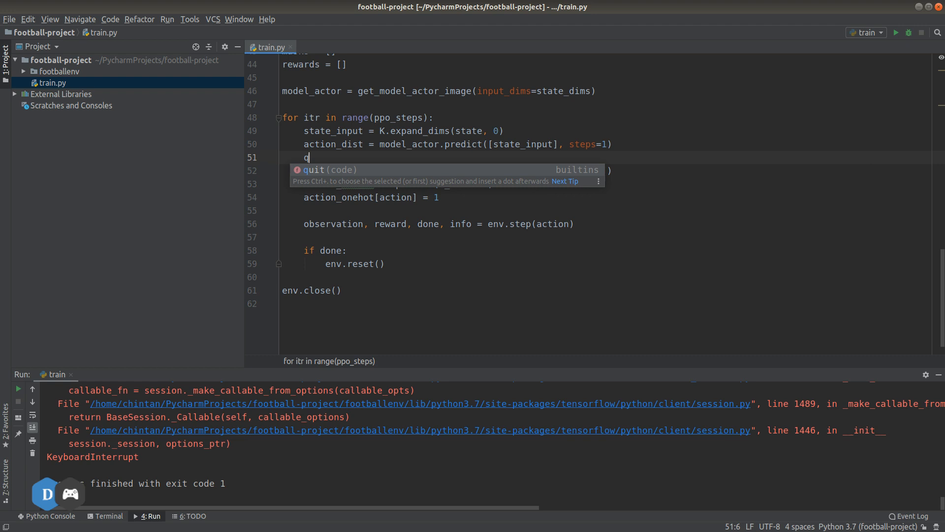
type("_value =")
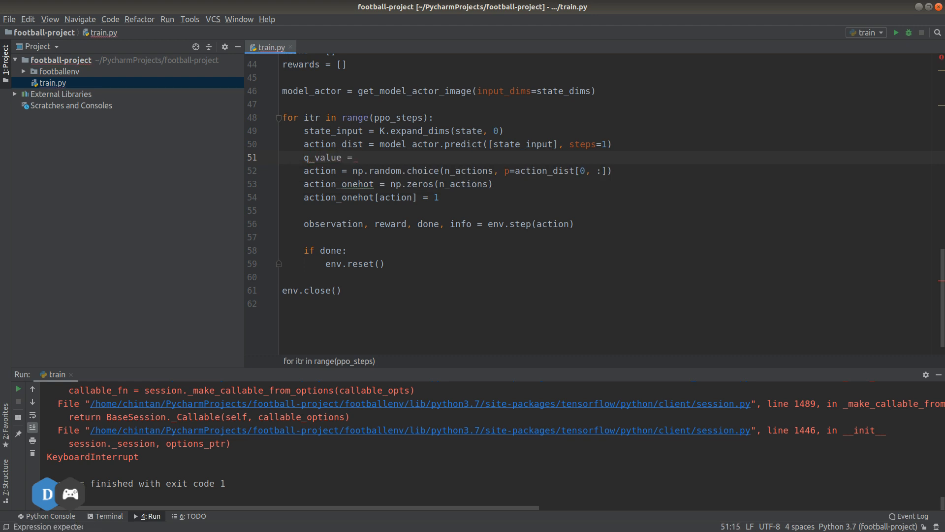
type("model_criti")
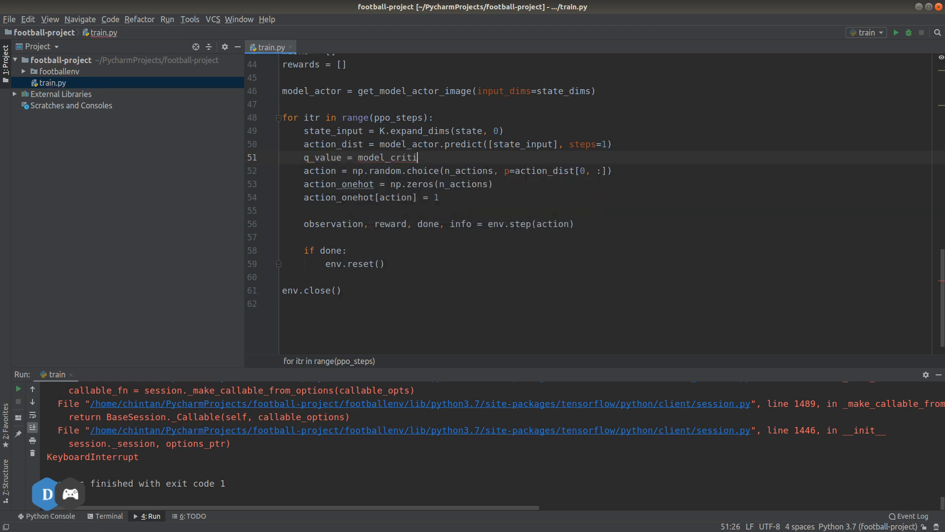
type("c.predict([state_input], steps=1")
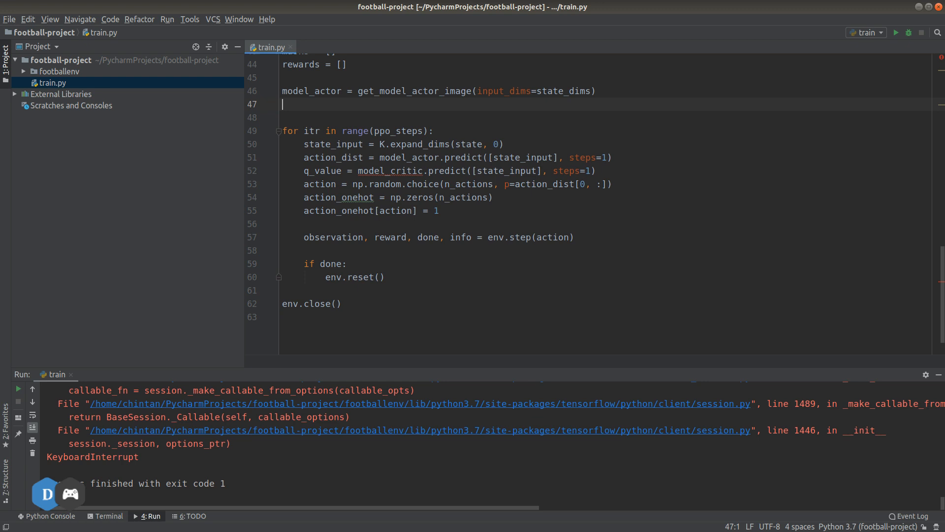
- Create model_critic from the image model builder with input_dims=state_dims after model_actor
type("model_c")
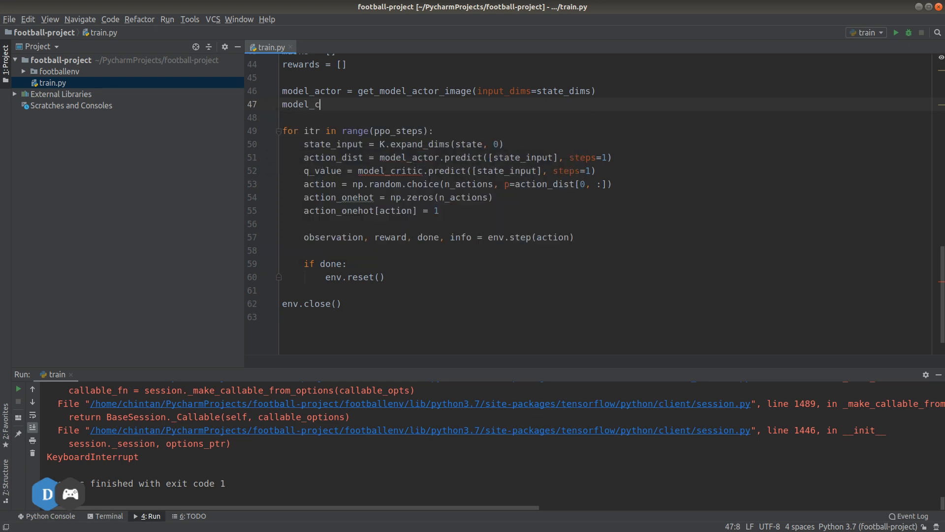
type("ritic =")
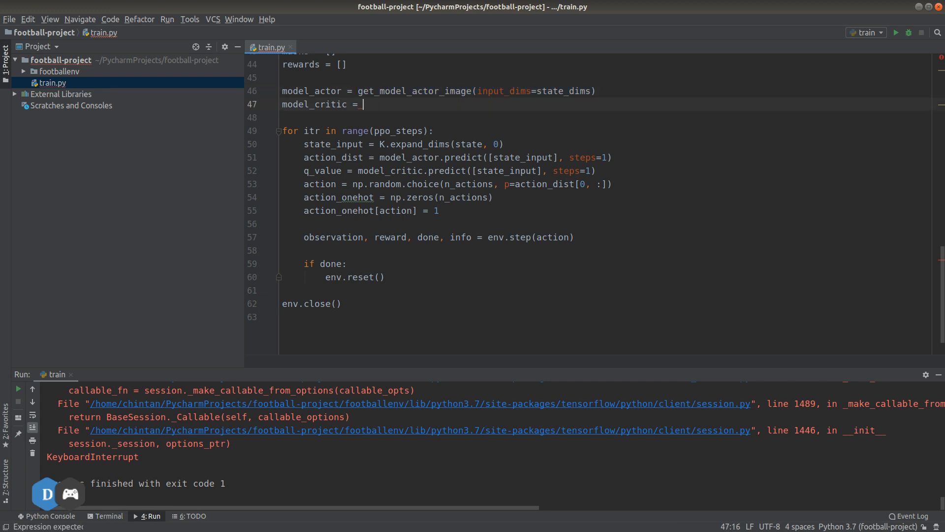
type("get_model_actor_image(input_dims=state_dims)")
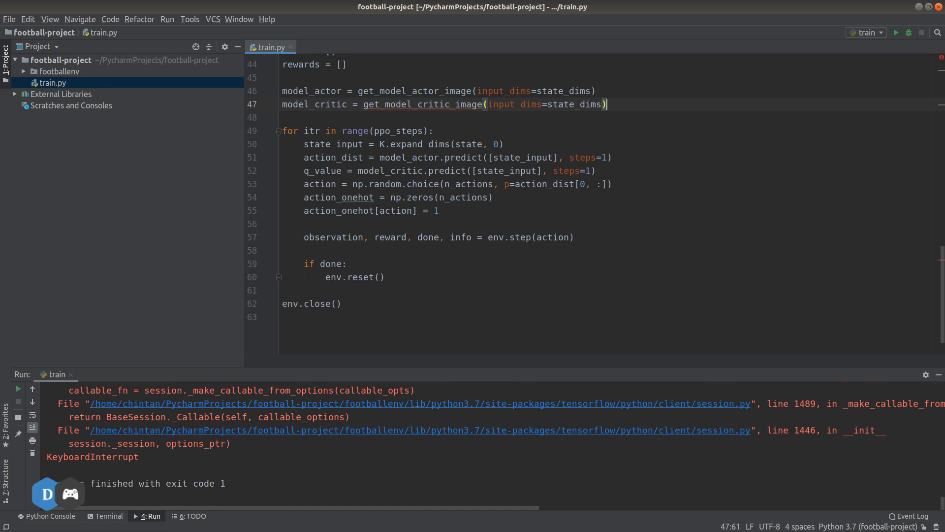
- Copy the actor builder into a new get_model_critic_image function with identical layers
scroll("up", 3)
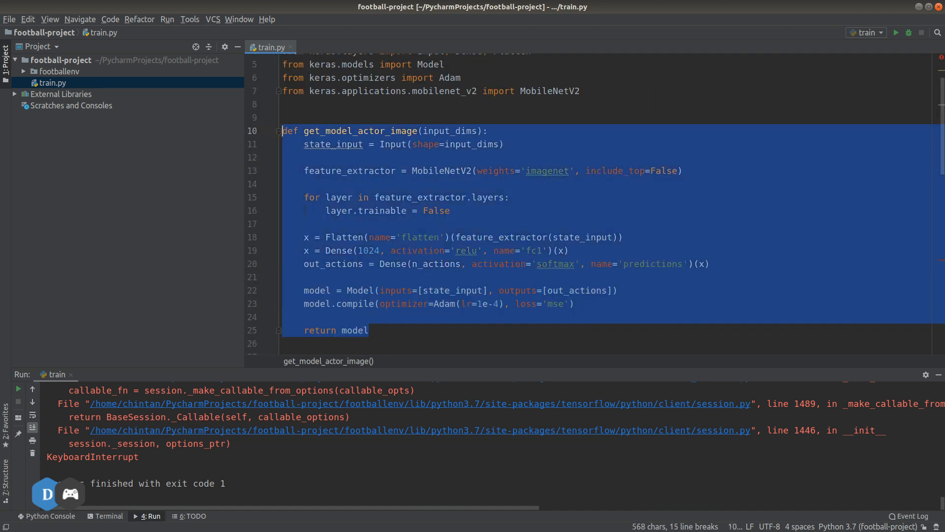
scroll("down", 3)
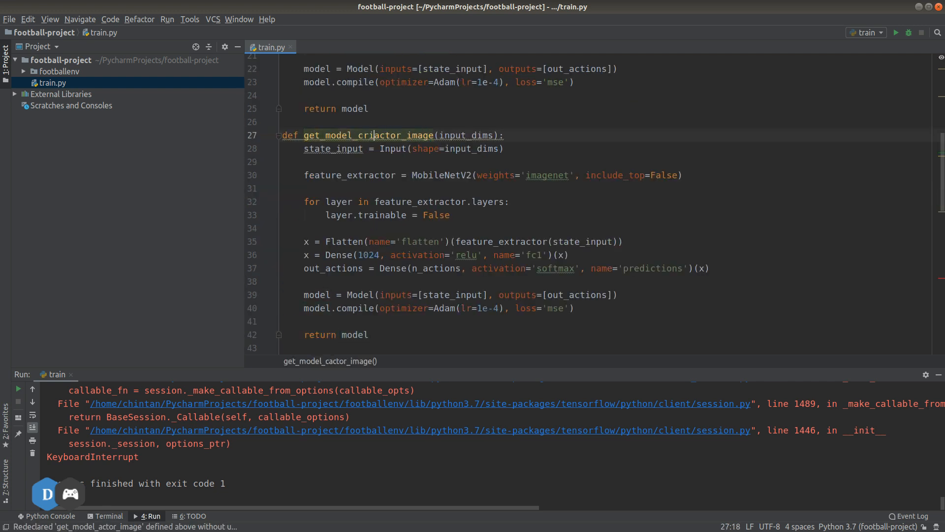
type("ritic")
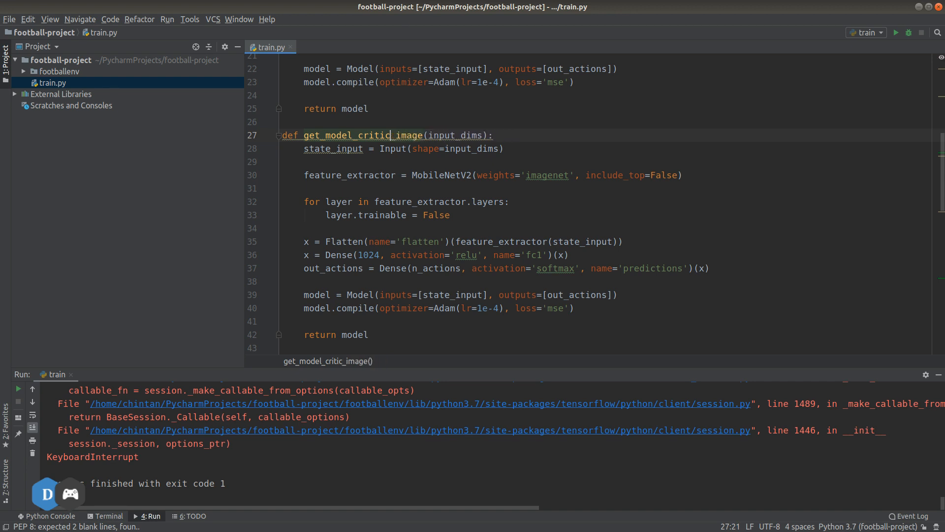
left_click(283, 161)
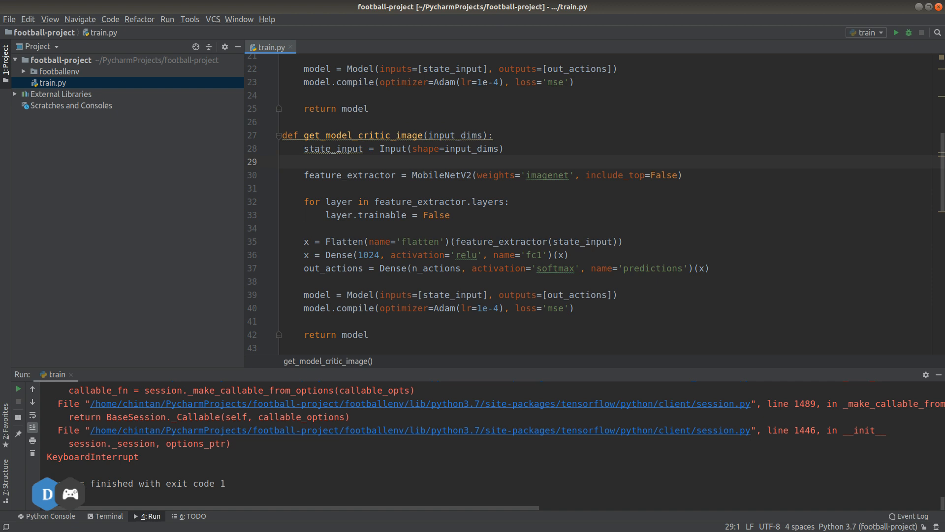
left_click(493, 175)
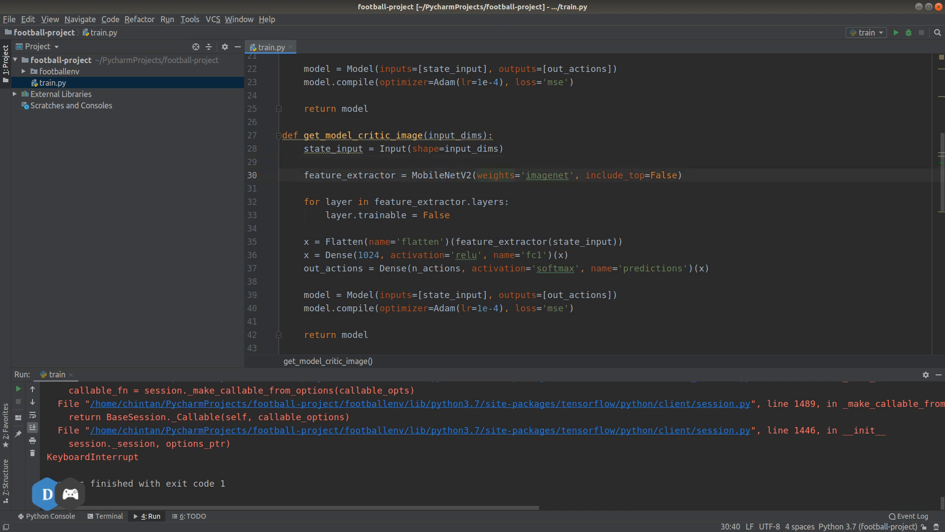
left_click(283, 228)
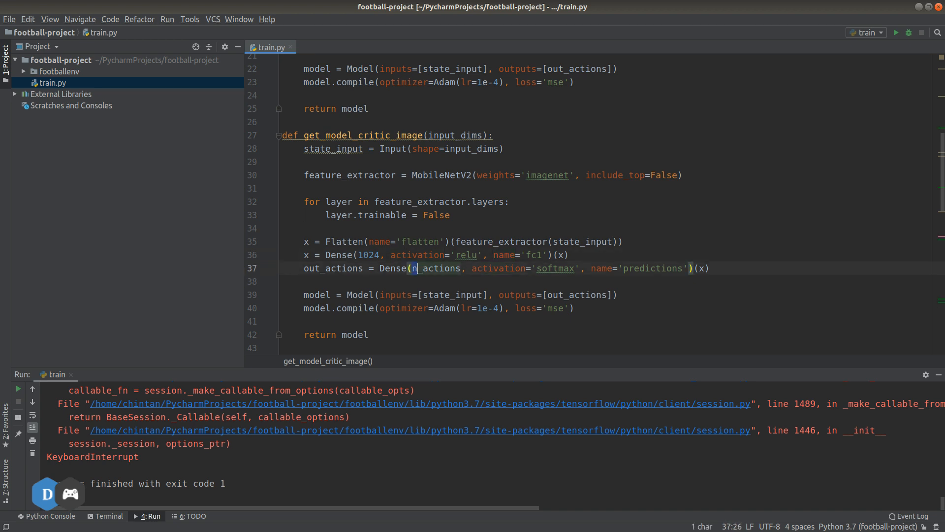
- Change the critic's output Dense layer to 1 unit with tanh activation
type("1,")
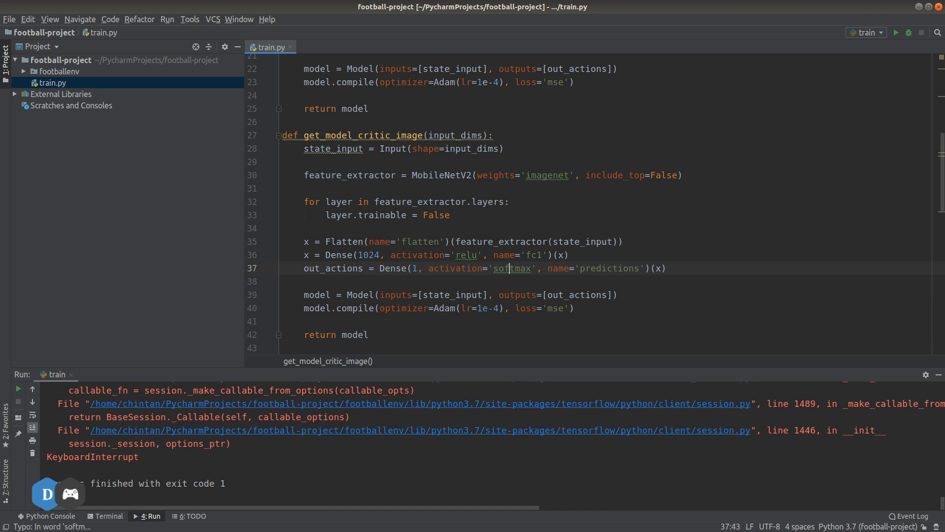
key("Left")
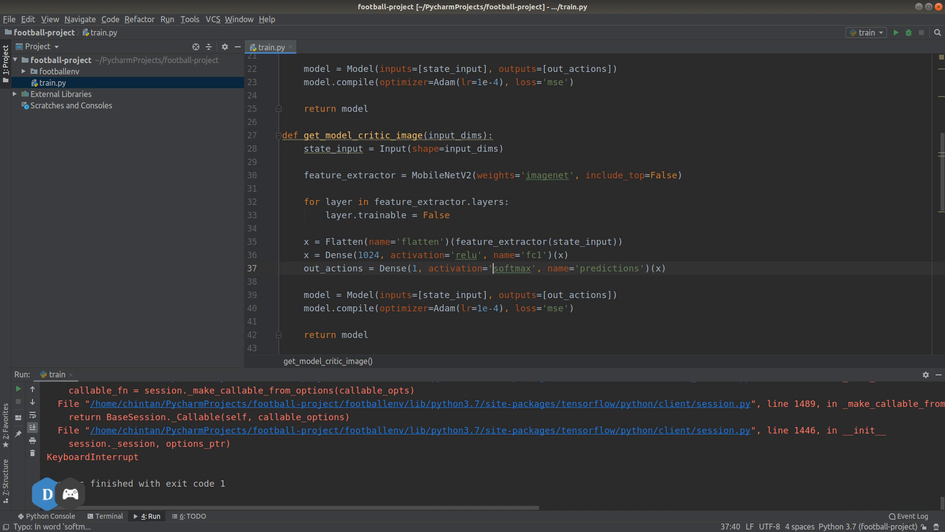
double_click(511, 268)
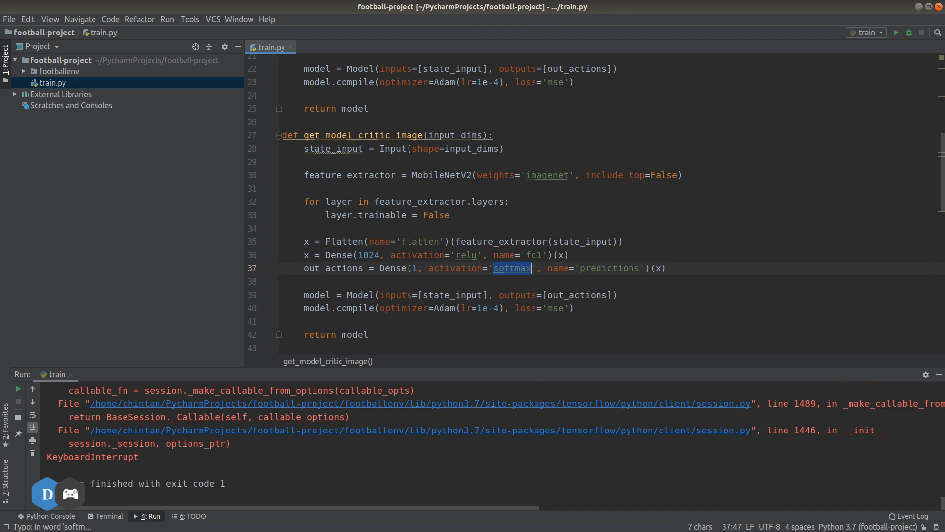
type("tanh")
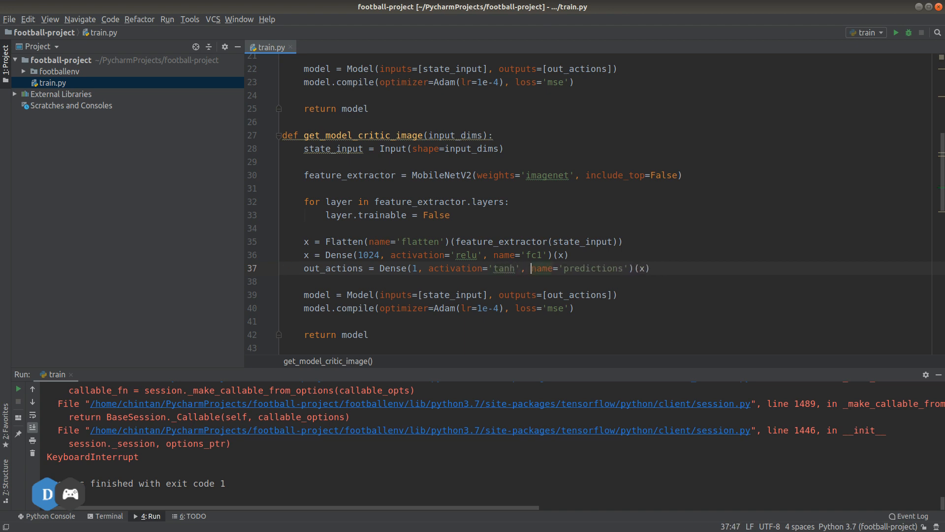
left_click(528, 294)
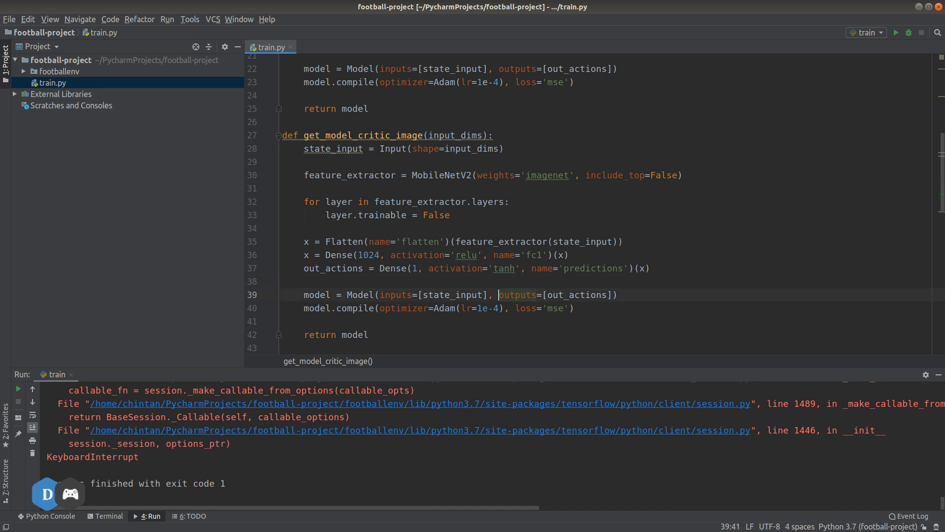
left_click(500, 308)
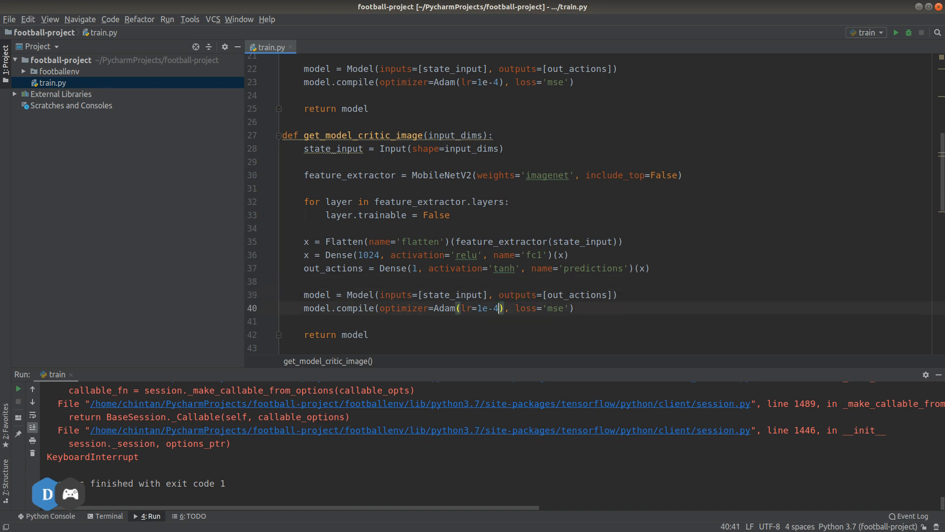
- Place the caret at the end of the env.step line and start a blank line below it
scroll("down", 3)
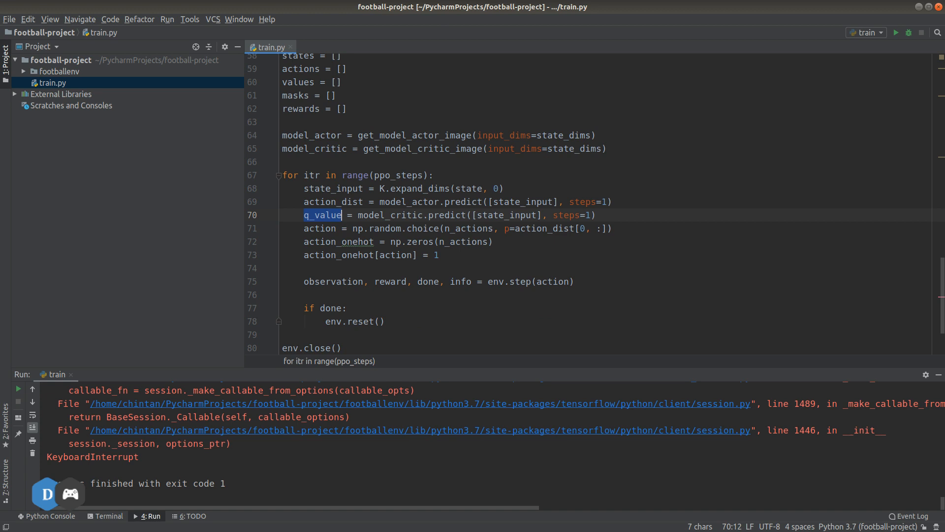
left_click(596, 216)
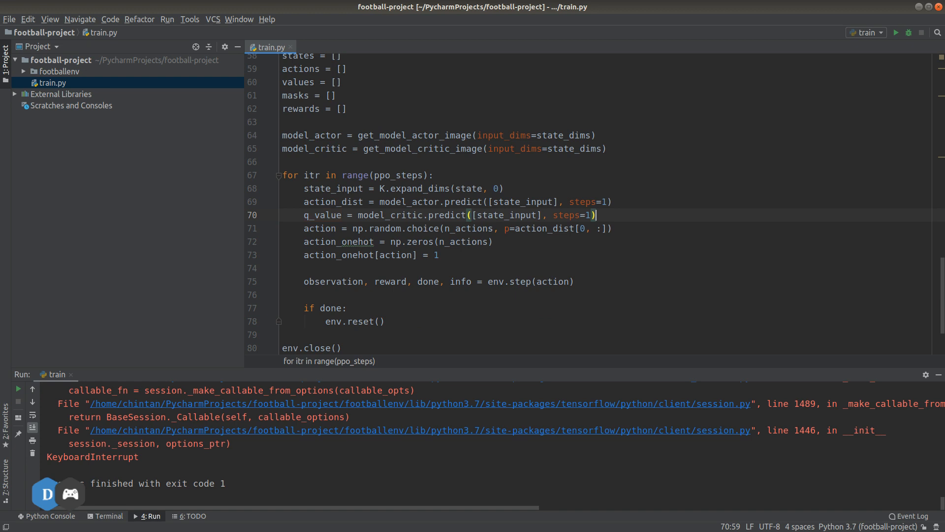
left_click(283, 295)
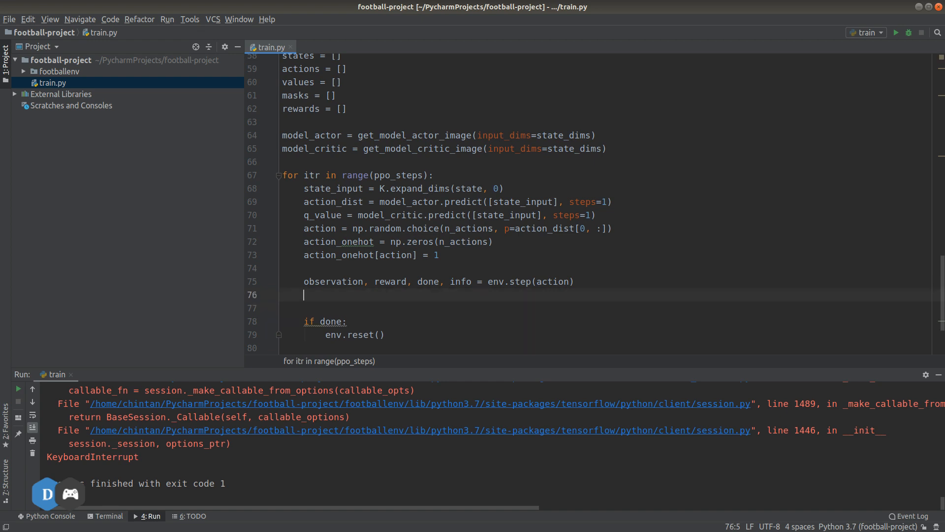
- Add mask = not done, then states.append(state) and actions.append(action) in the loop
type("mas")
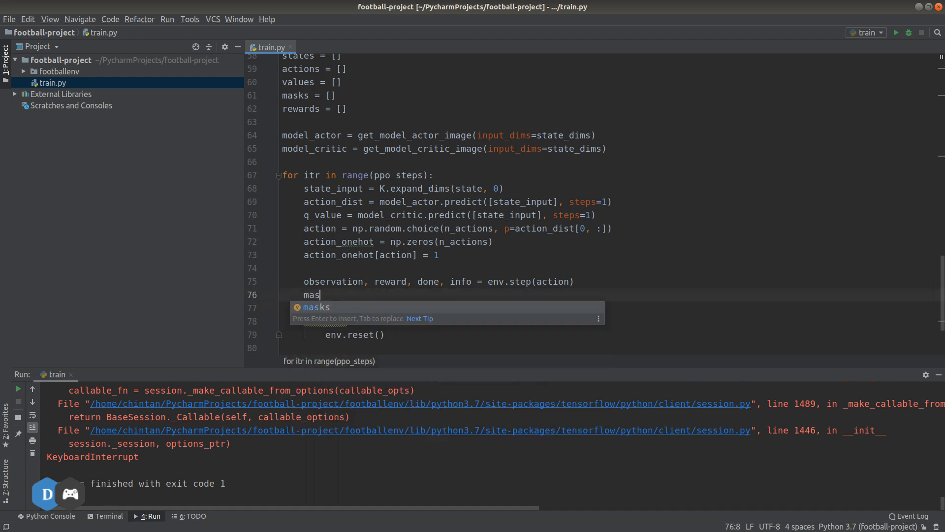
type("k = not_done")
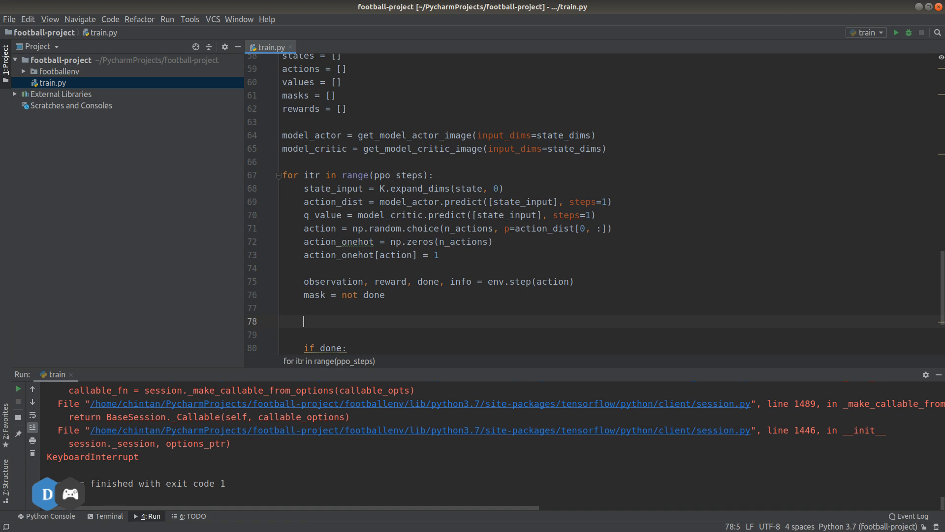
type("states.append(")
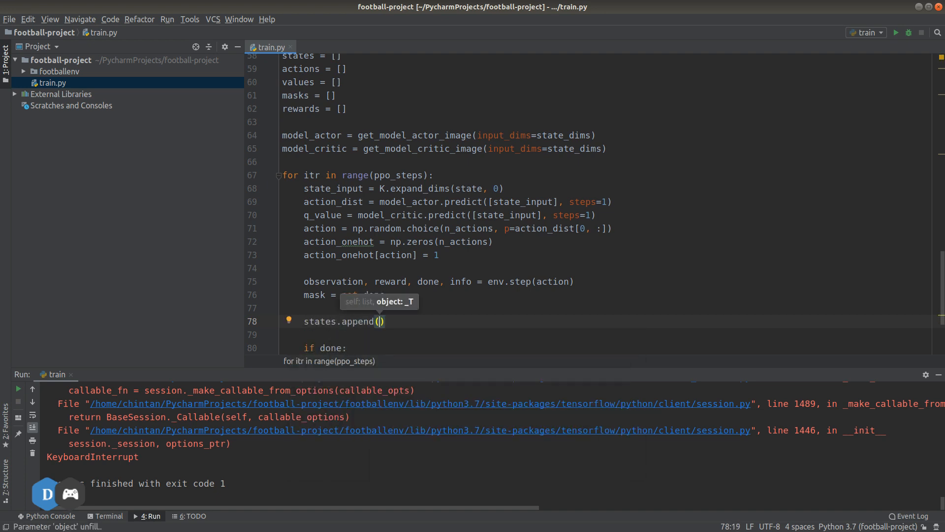
type("state")
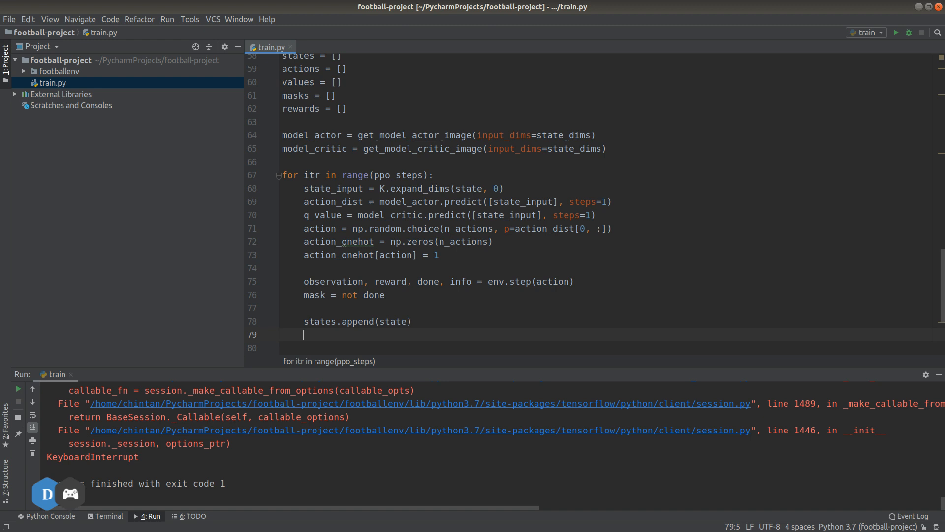
type("actions.append(")
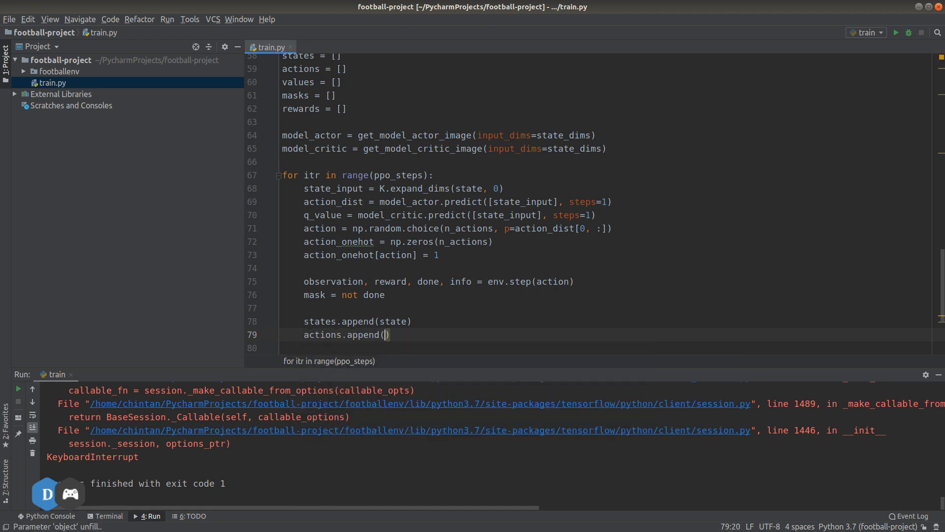
type("action")
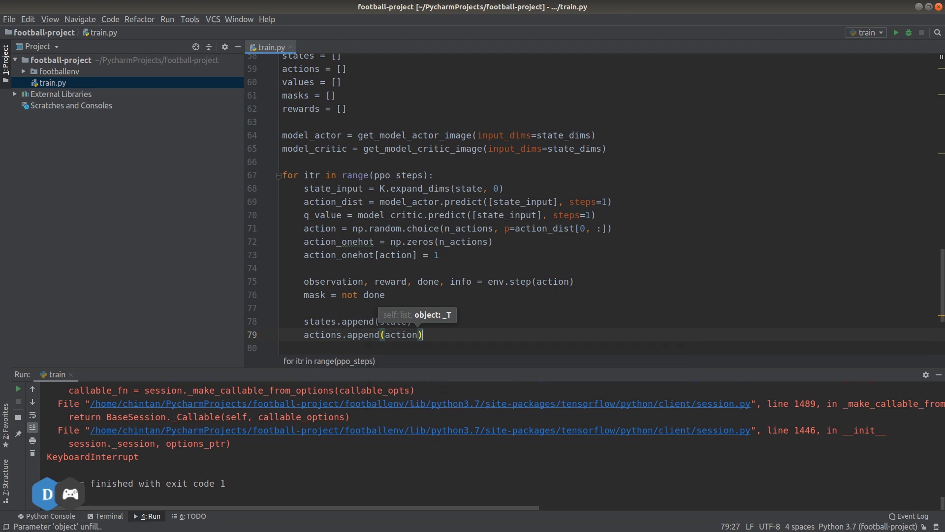
- Begin a new line below with actions_onehot for the one-hot recording
key("Enter")
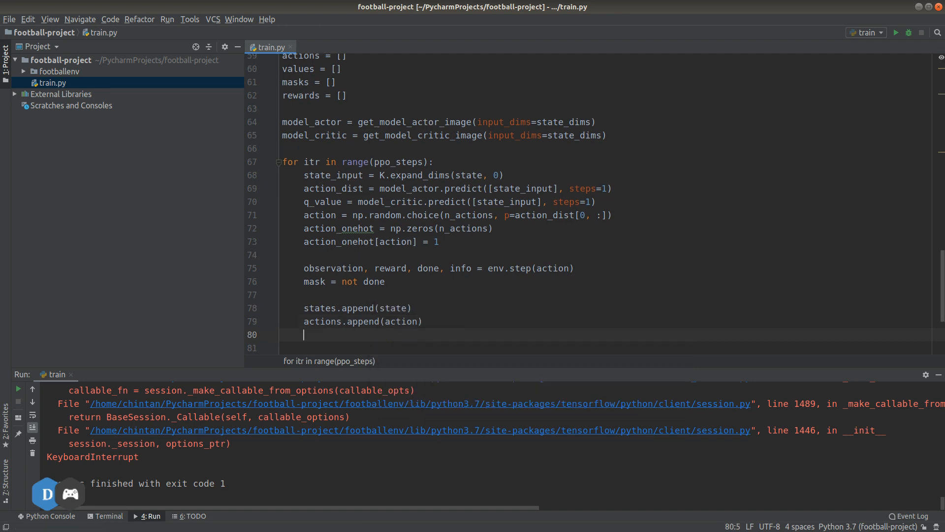
type("actions_")
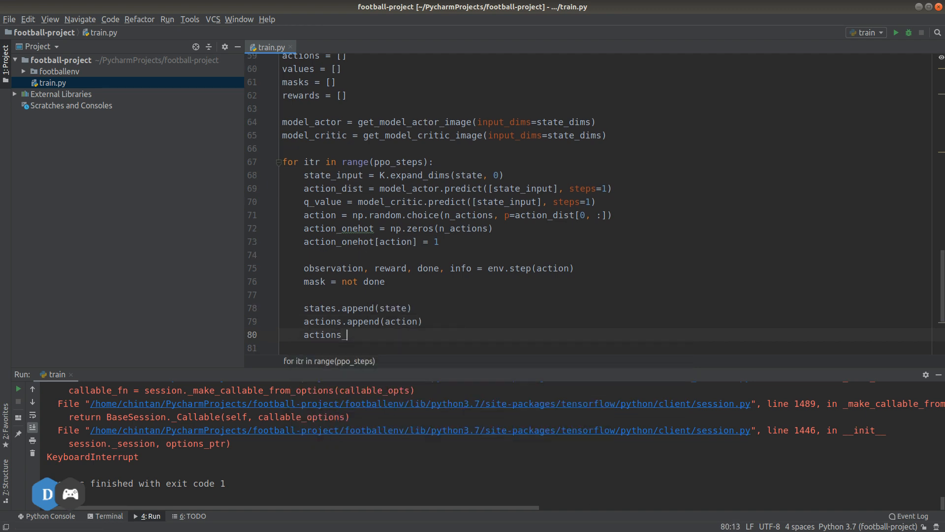
type("oneh")
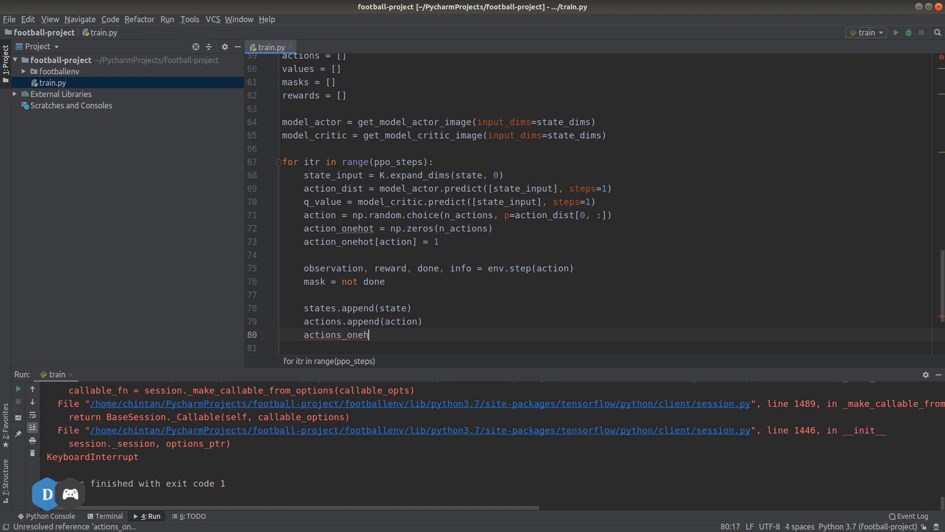
type("ot")
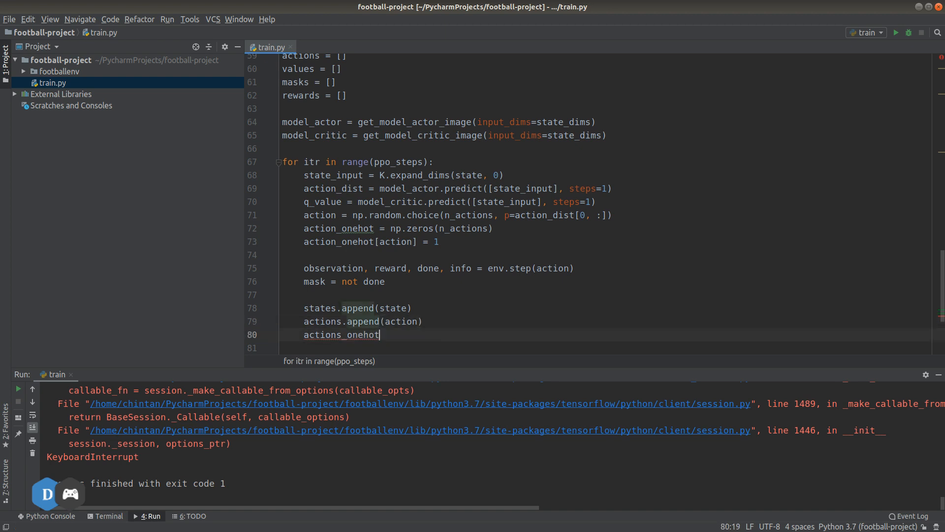
- Add actions_onehot = [] after the rewards list among the recording buffers
left_click(284, 148)
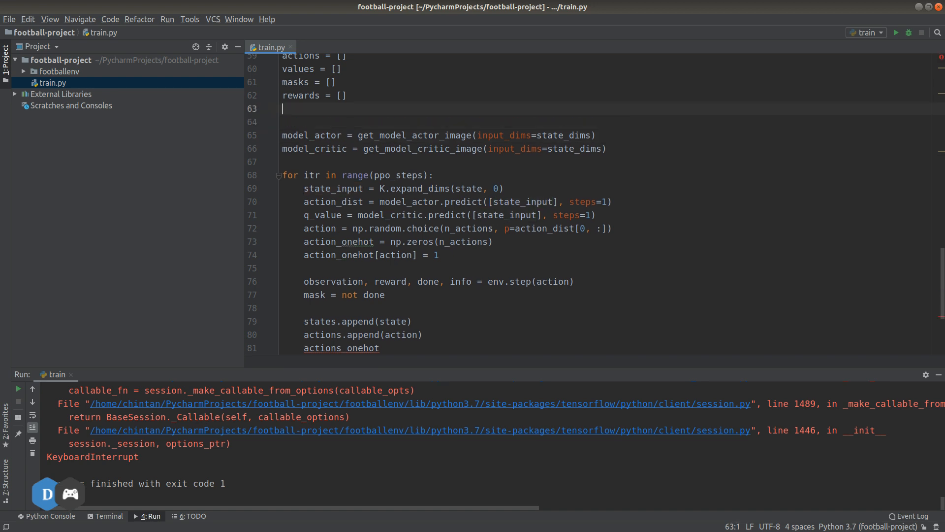
type("actions_onehot = []")
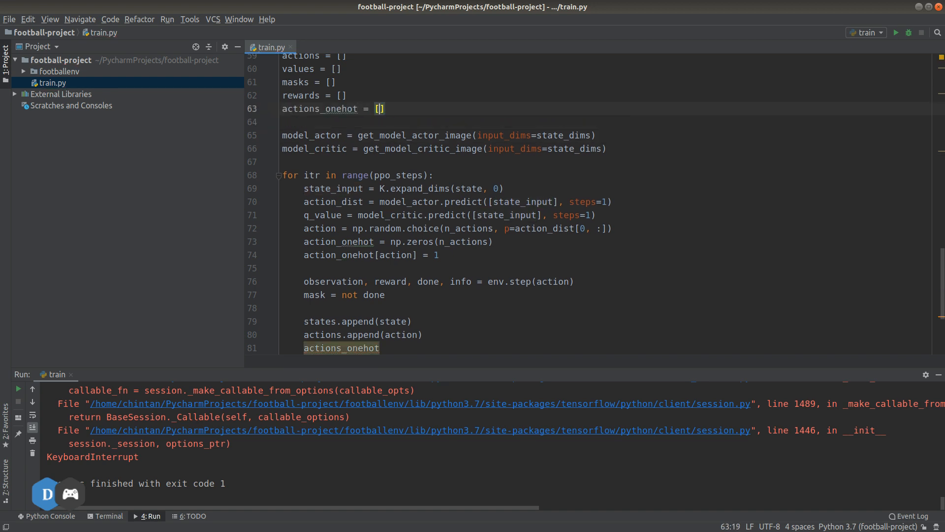
type("a")
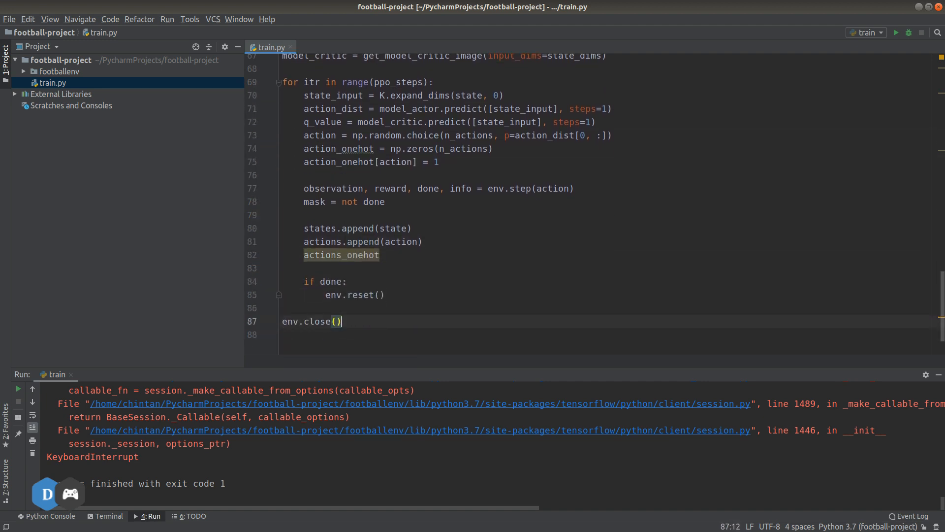
- Complete actions_onehot.append(action_onehot) and add values.append(q_value) in the loop
left_click(341, 254)
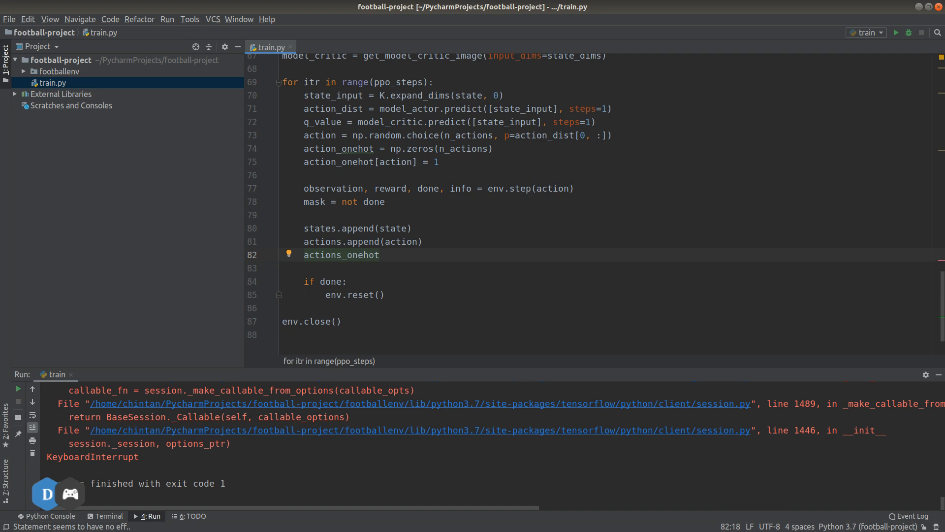
type(".")
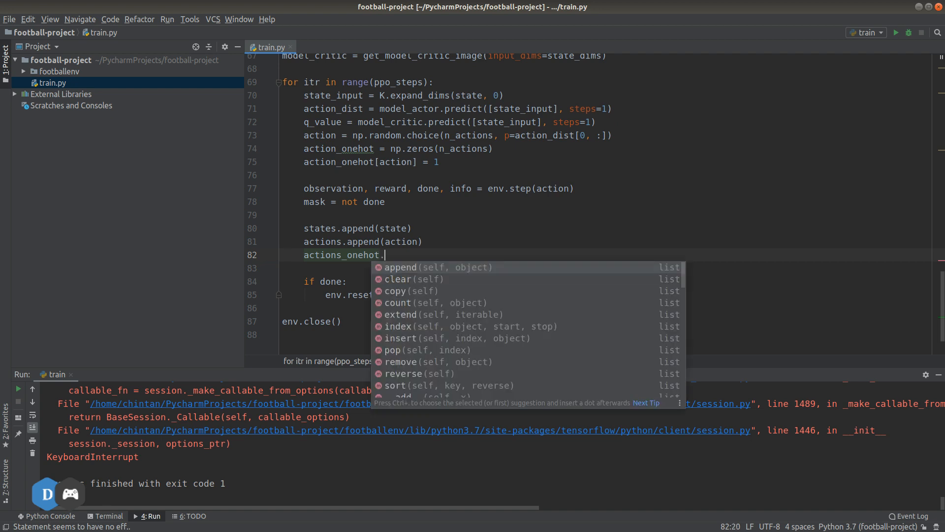
type("append(action_onehot")
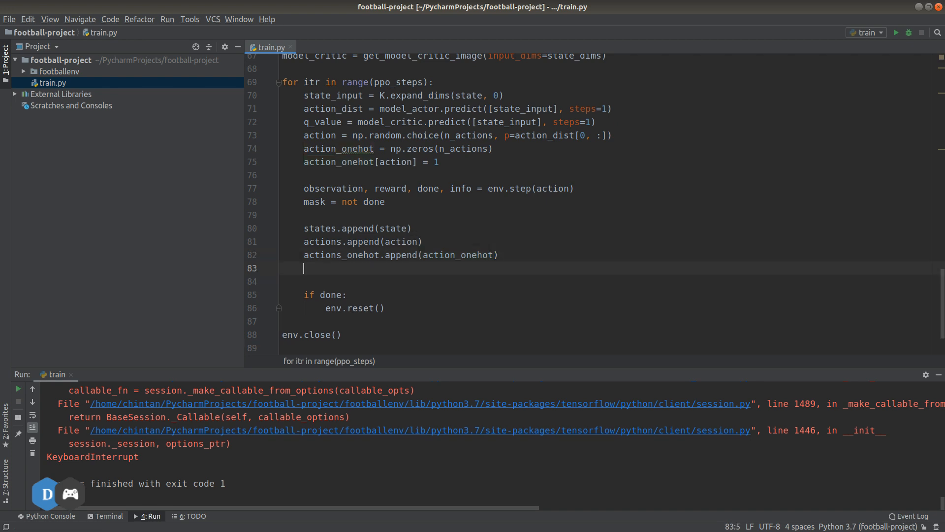
type("values.append(")
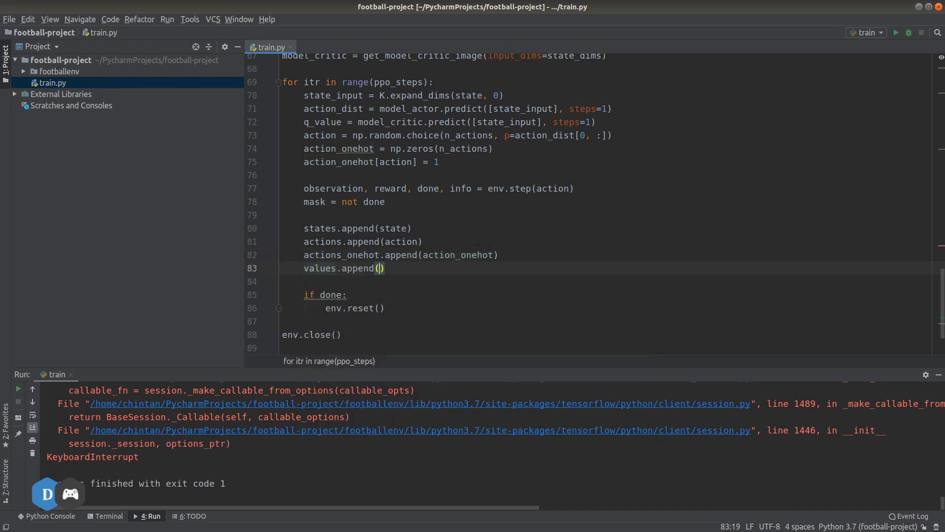
type("v")
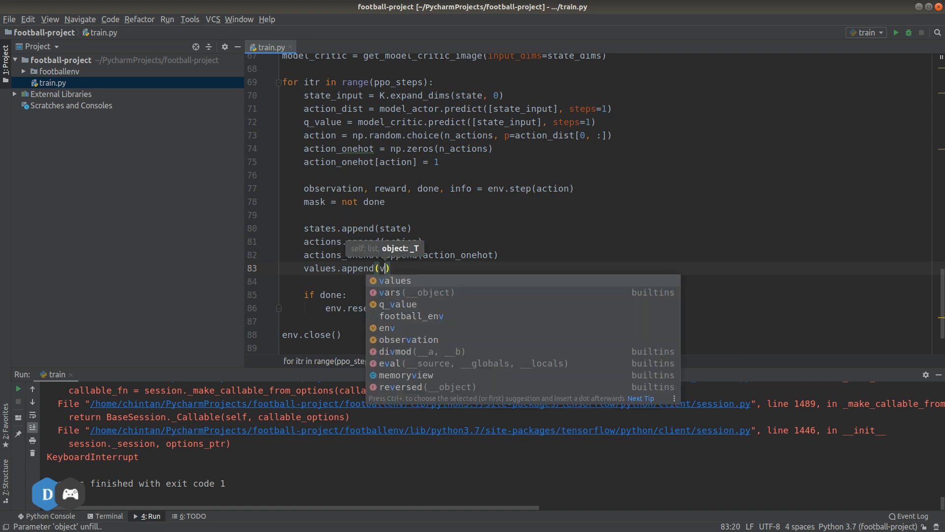
type("q_value")
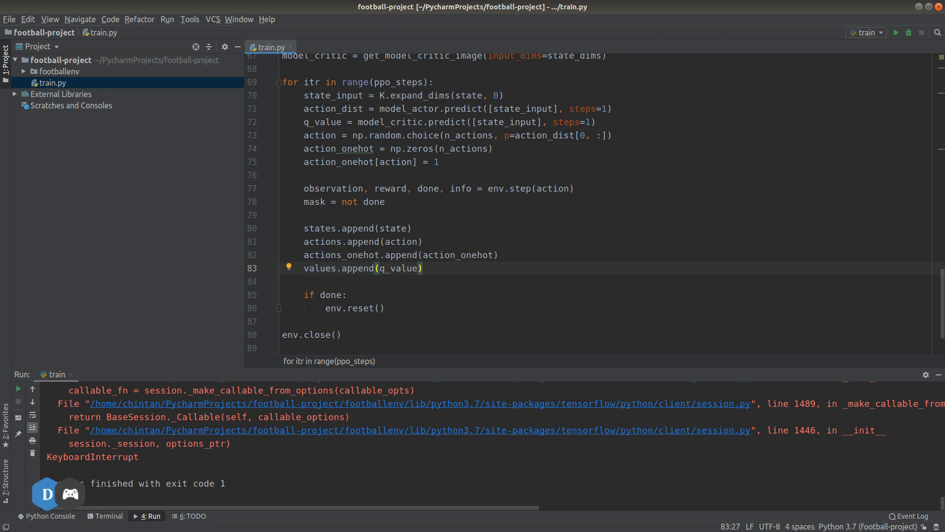
- Add masks.append(mask), rewards.append(reward) and actions_probs.append(action_dist)
type("masks")
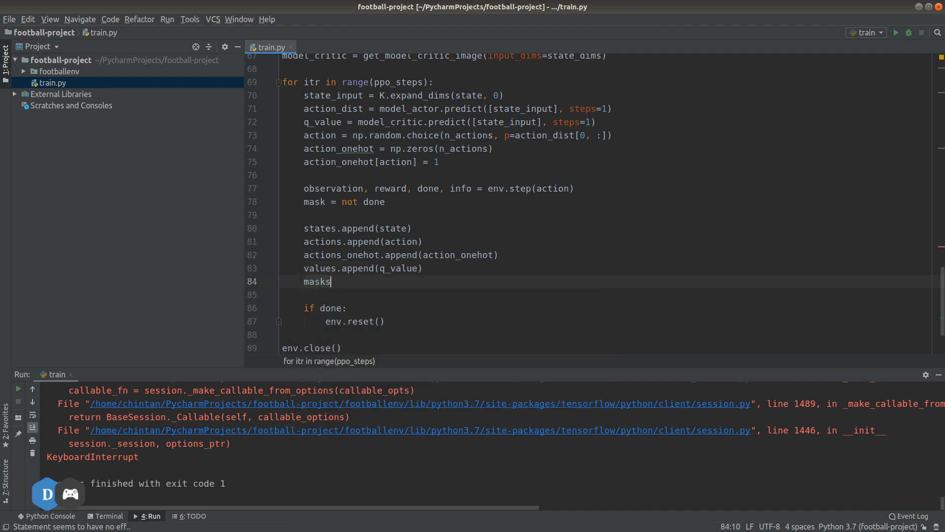
type(".append()")
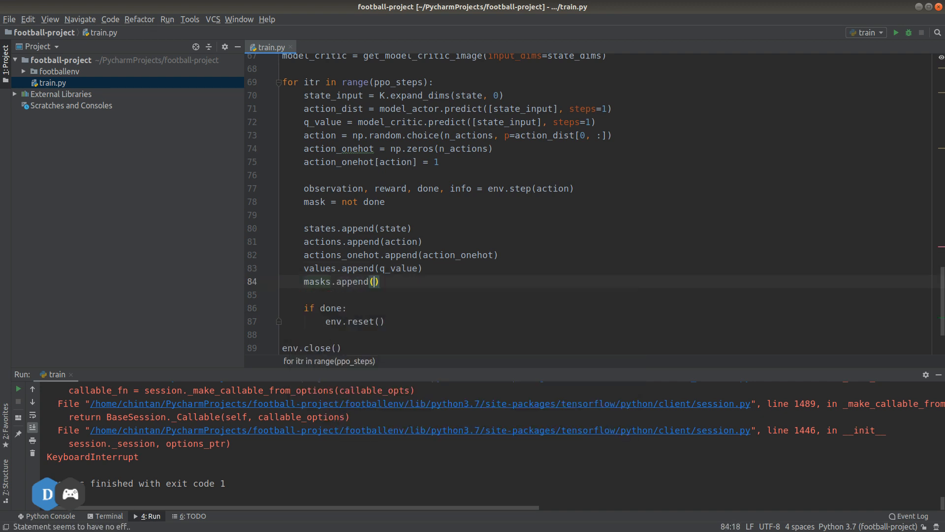
type("mask")
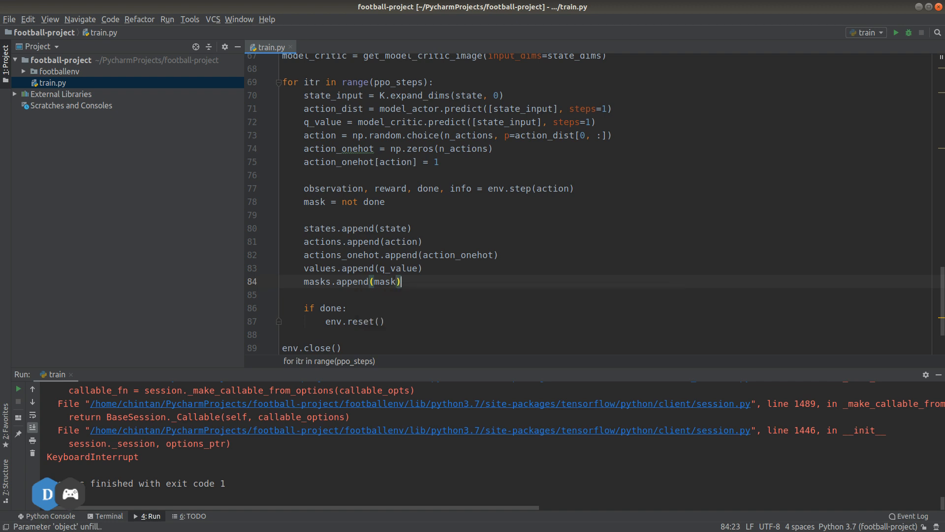
type("rewards.append(")
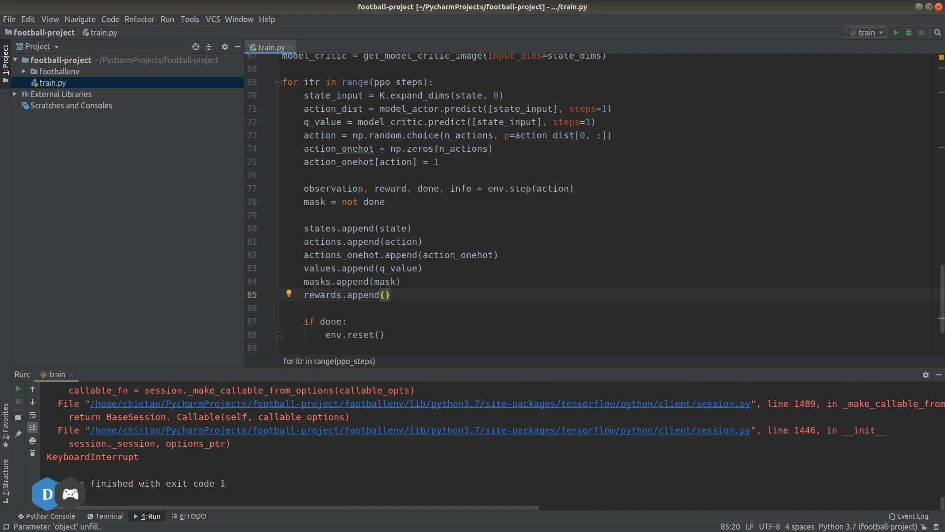
type("reward")
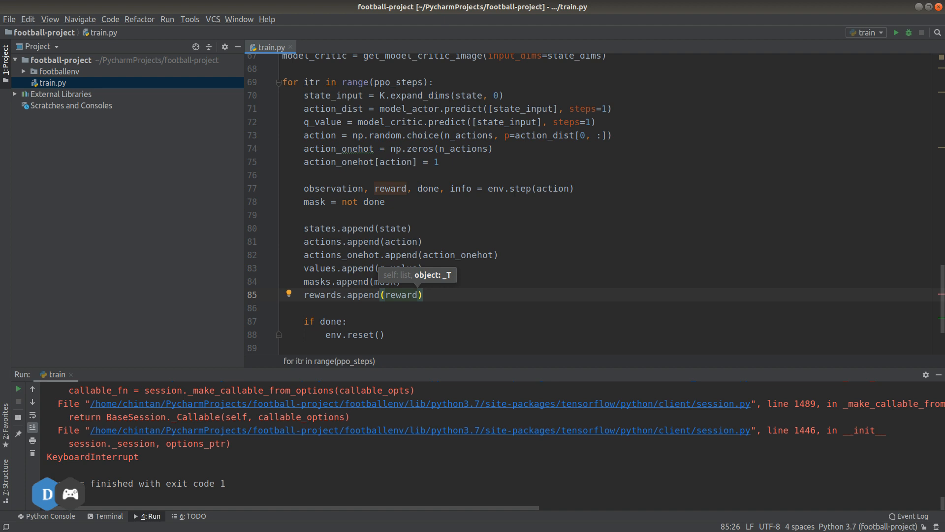
type("actions_probs.app")
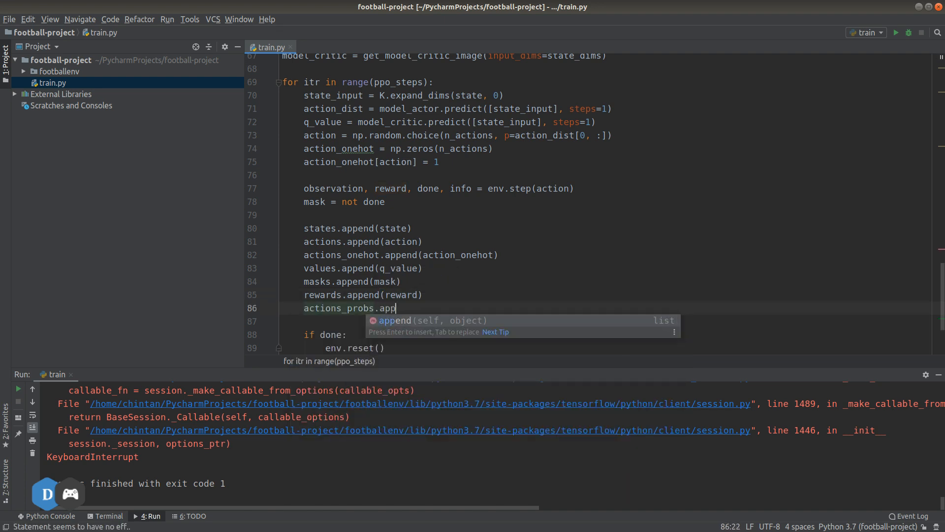
key("Return")
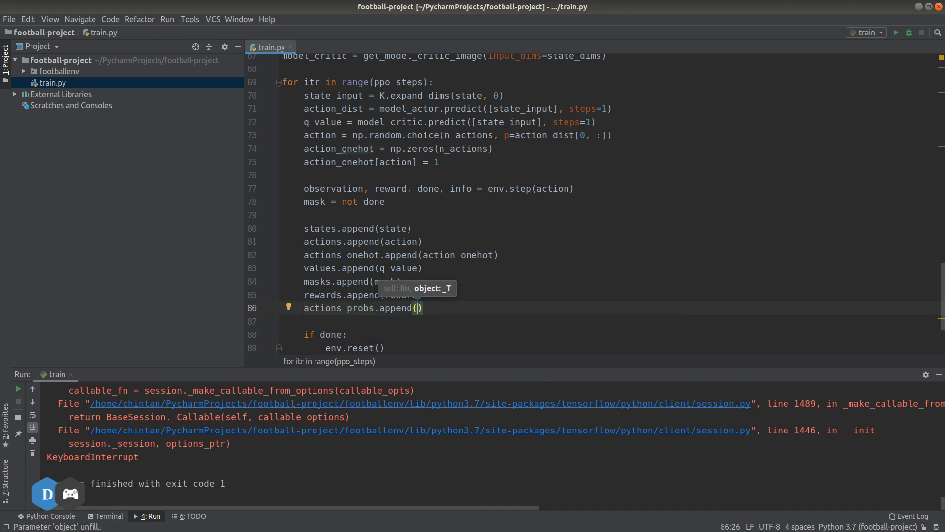
type("action_di")
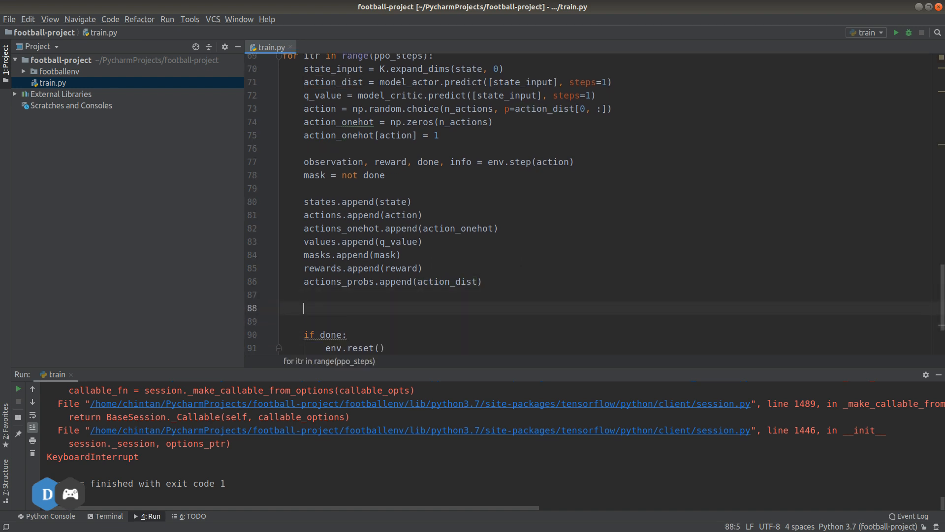
- Add state = observation after the appends, before the done check
type("sta")
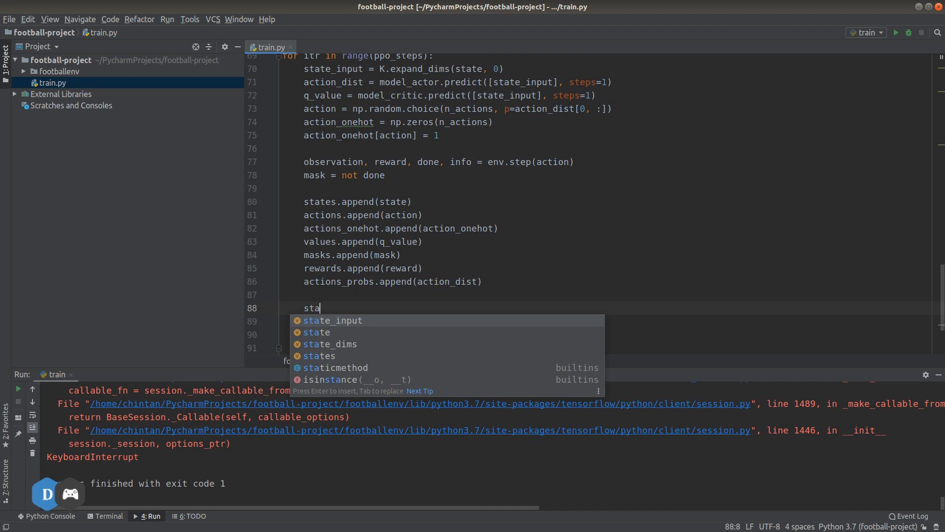
type("state =")
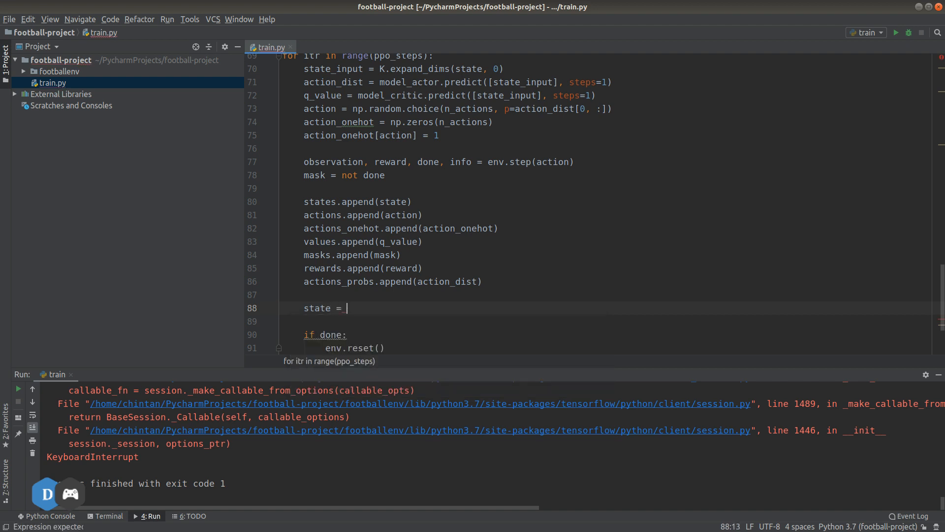
type("observation")
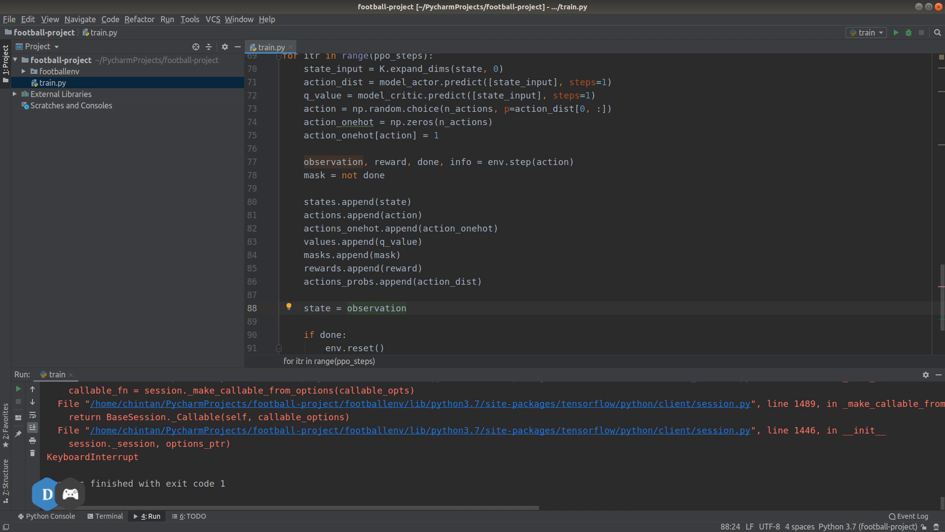
left_click(407, 309)
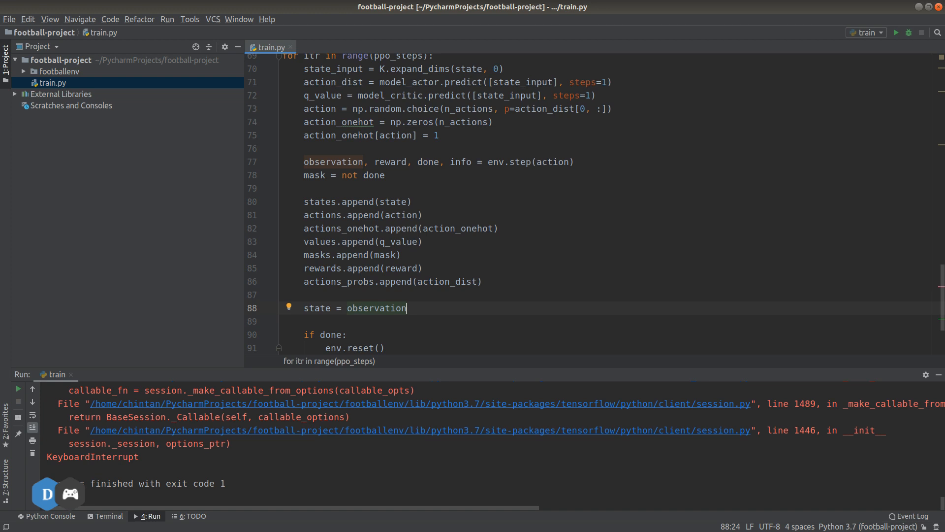